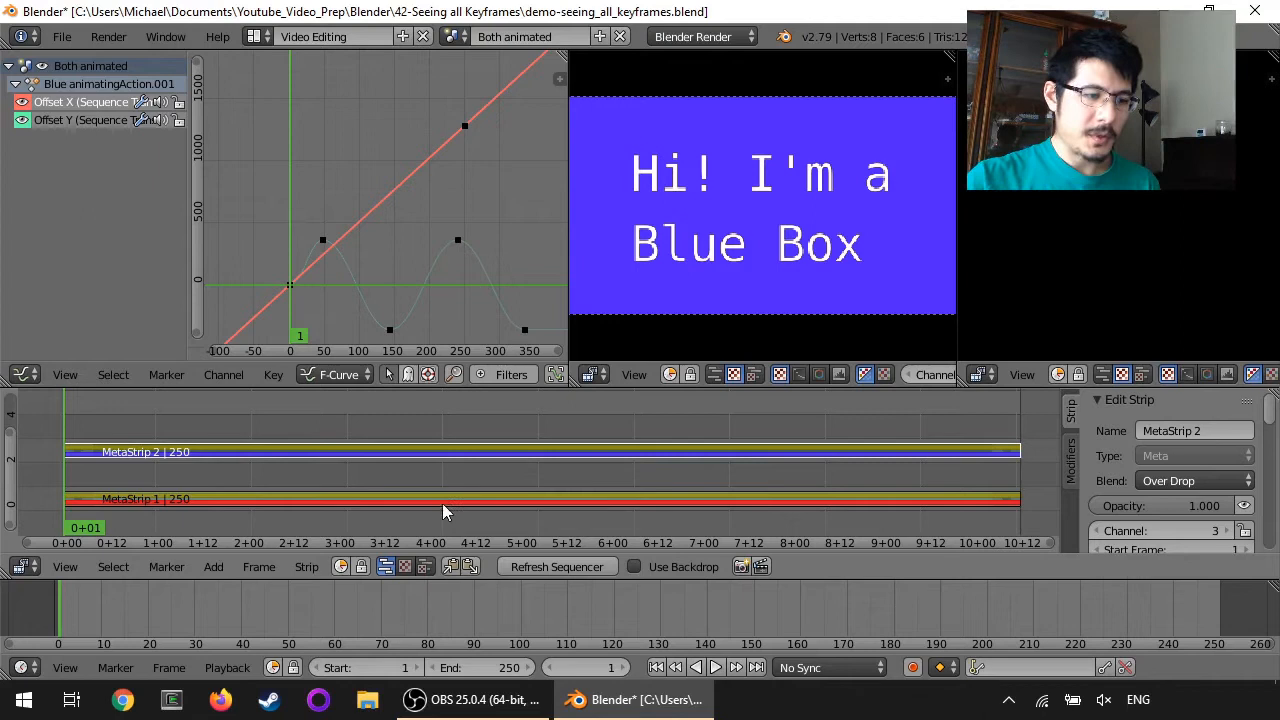
{"action": "mouse_move", "coordinate": [115, 510]}
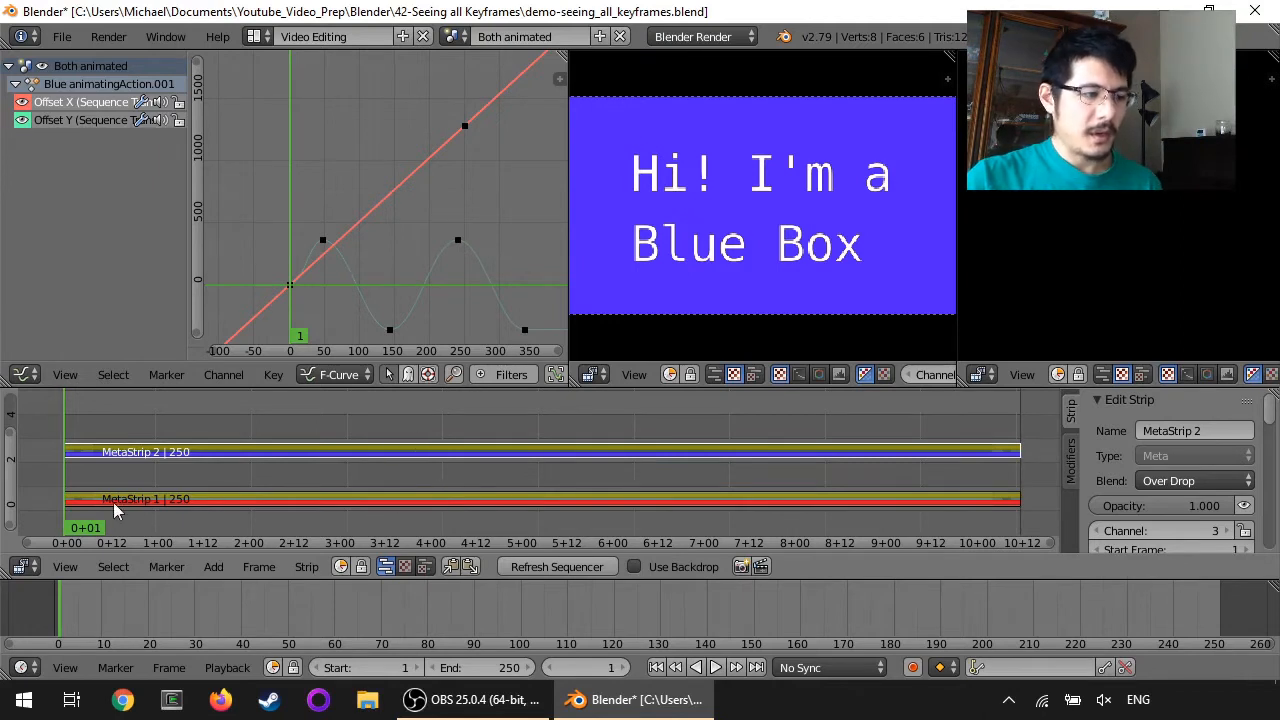
Put the playhead on frame 19 and select both meta strips to list Blend Opacity.
{"action": "left_click", "coordinate": [714, 667]}
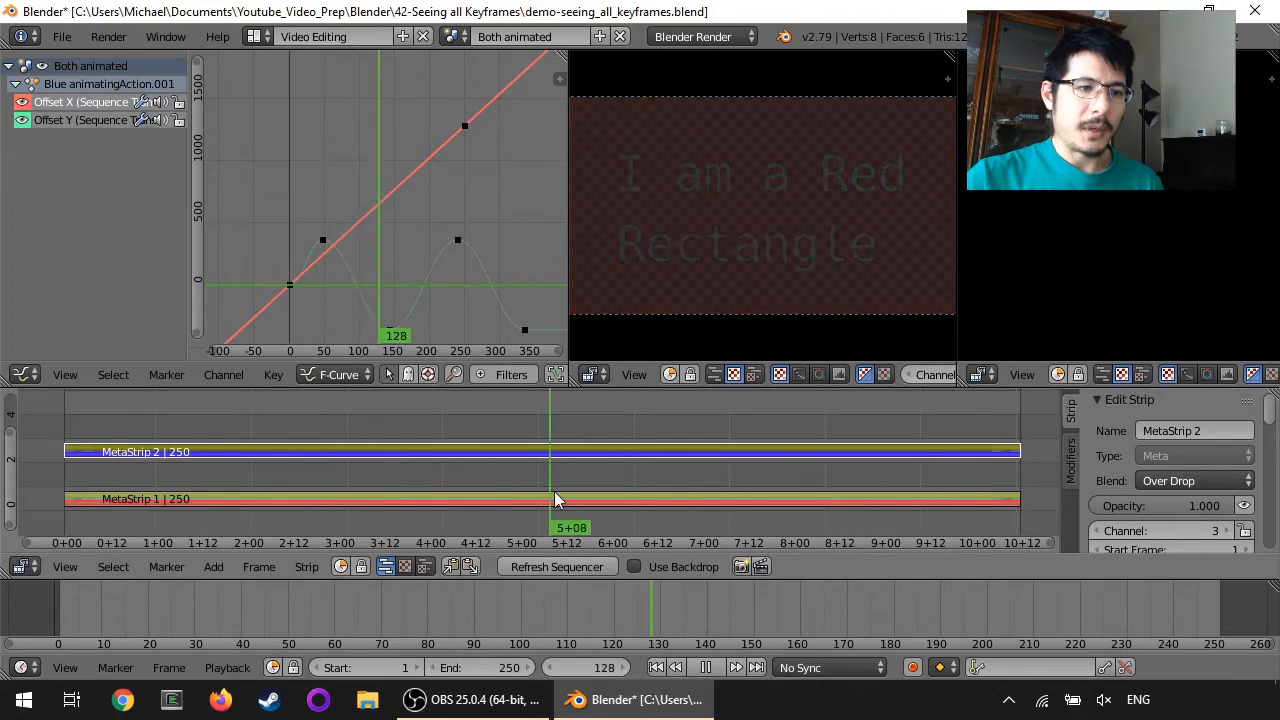
{"action": "left_click", "coordinate": [413, 480]}
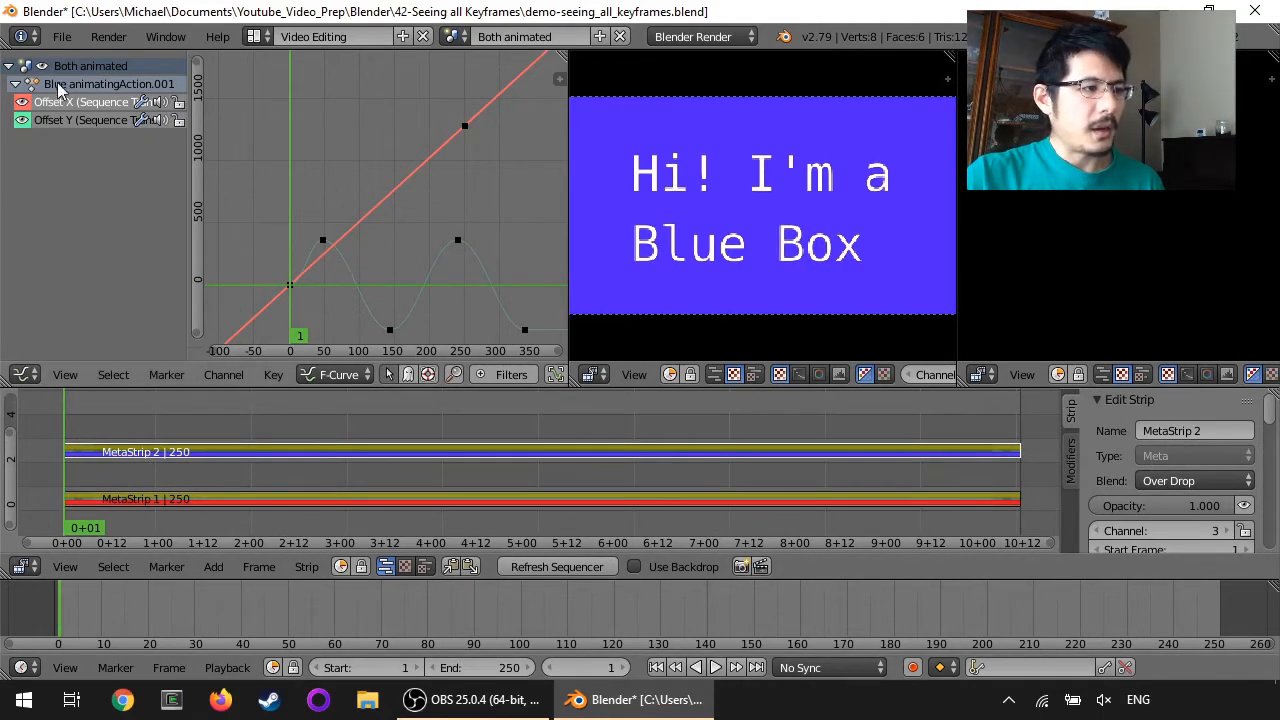
{"action": "mouse_move", "coordinate": [73, 133]}
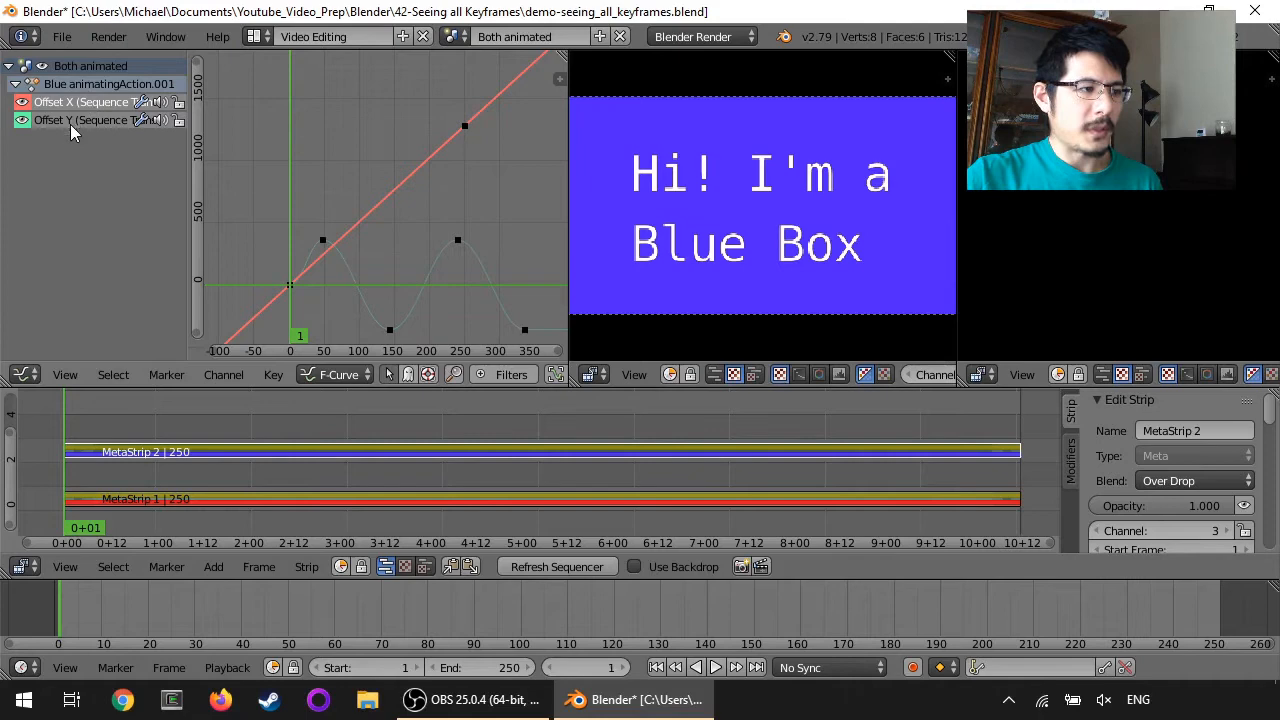
{"action": "left_click", "coordinate": [714, 667]}
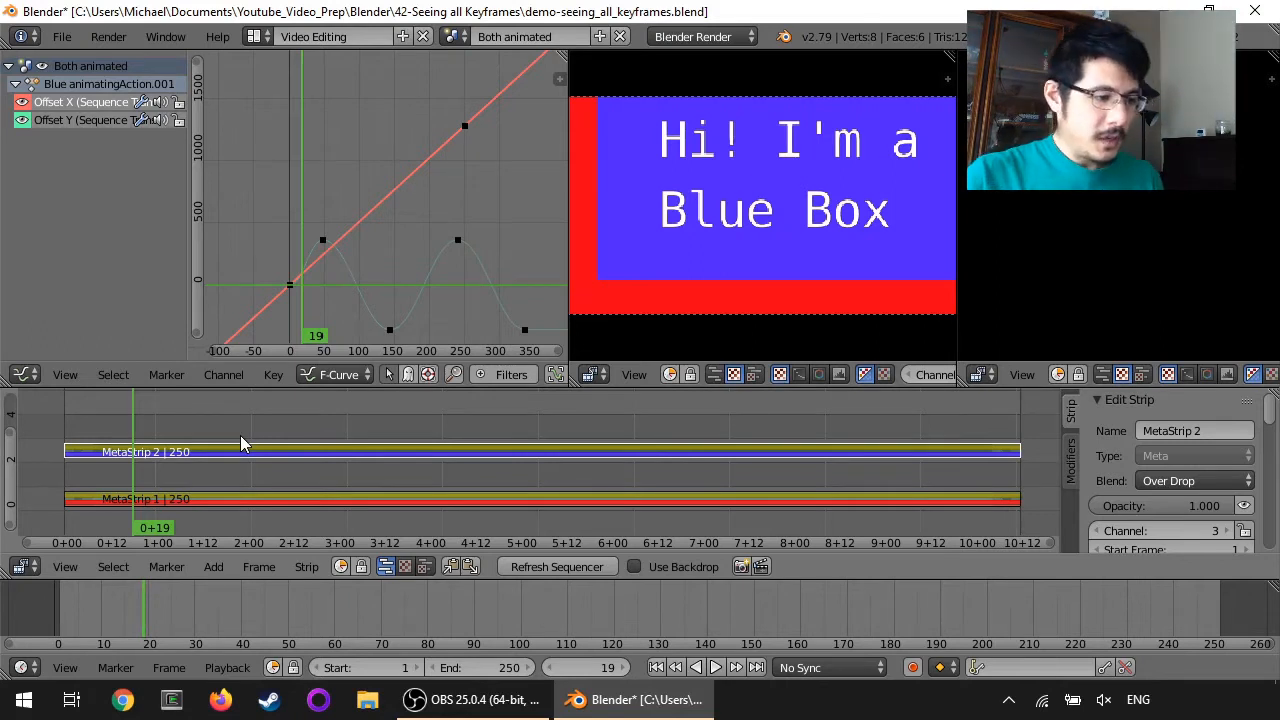
{"action": "mouse_move", "coordinate": [280, 475]}
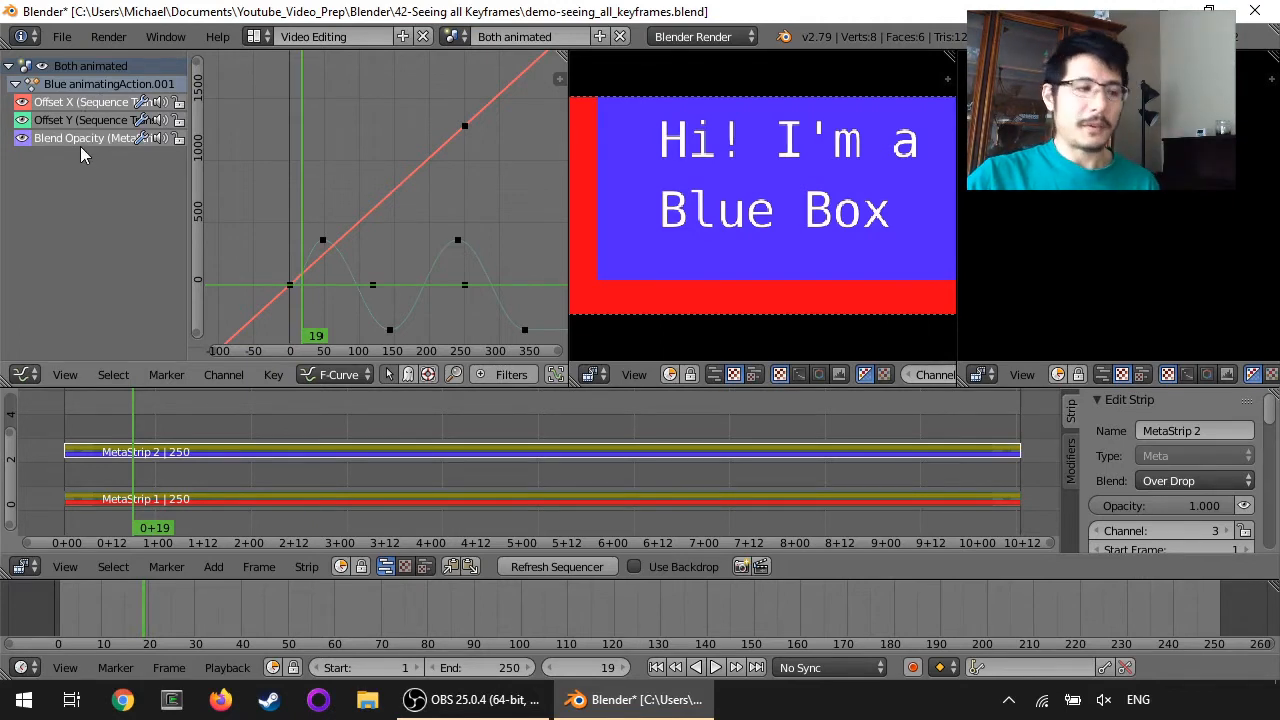
{"action": "mouse_move", "coordinate": [240, 435]}
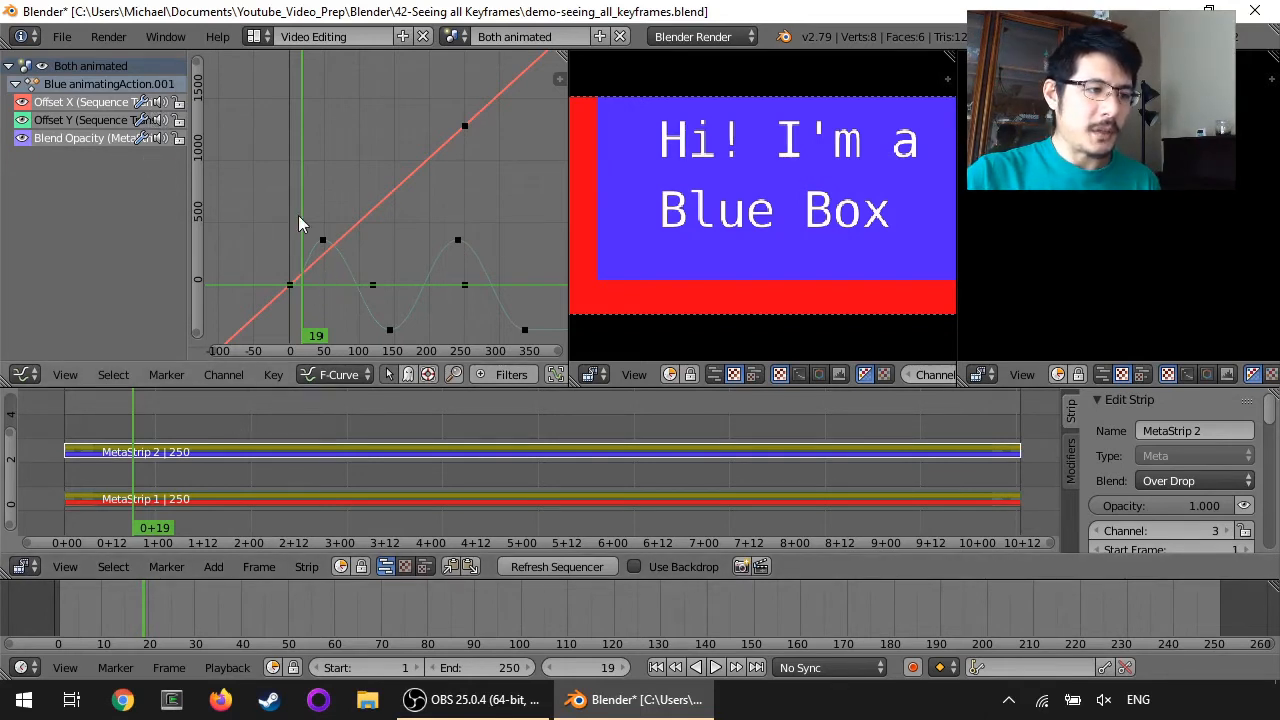
{"action": "mouse_move", "coordinate": [368, 283]}
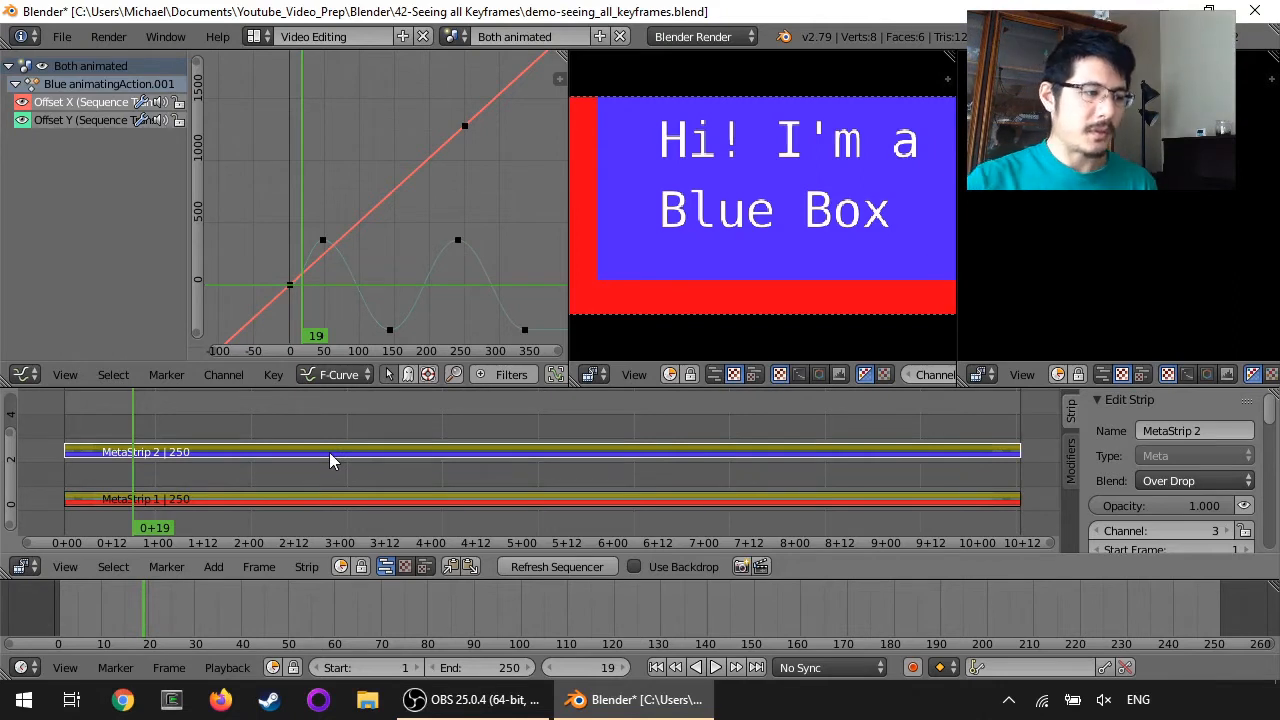
{"action": "mouse_move", "coordinate": [360, 438]}
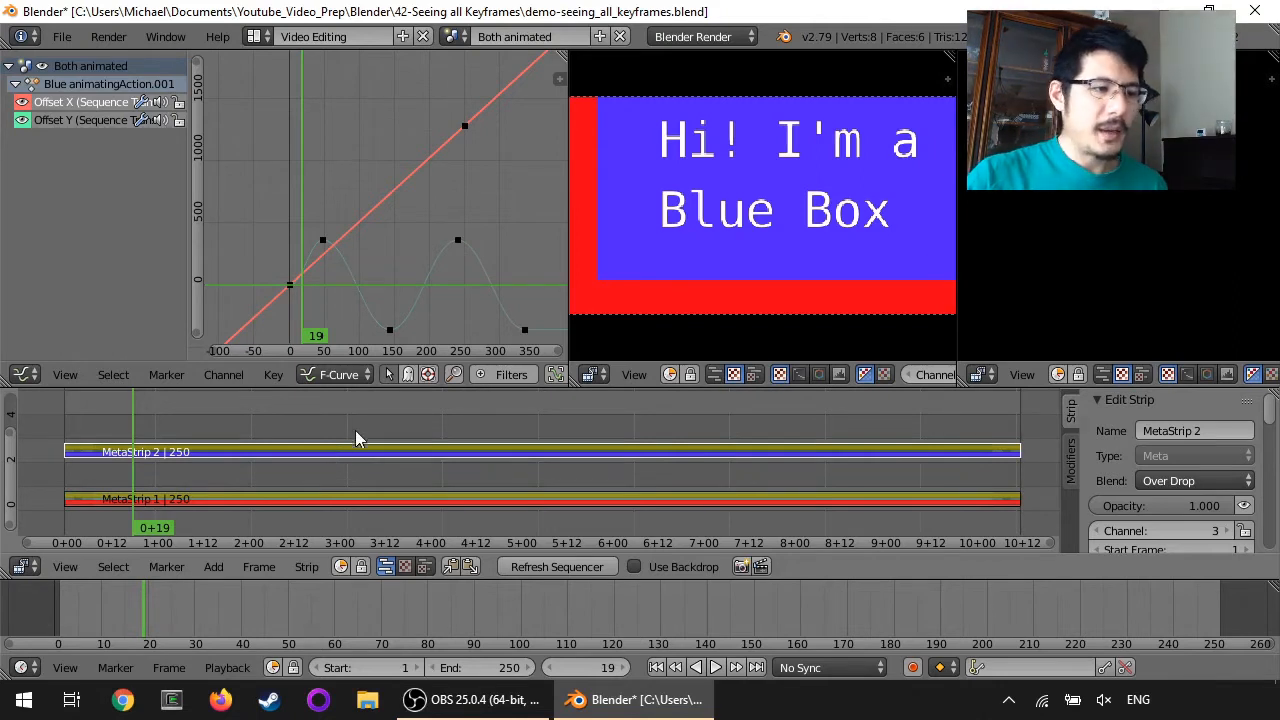
{"action": "mouse_move", "coordinate": [390, 374]}
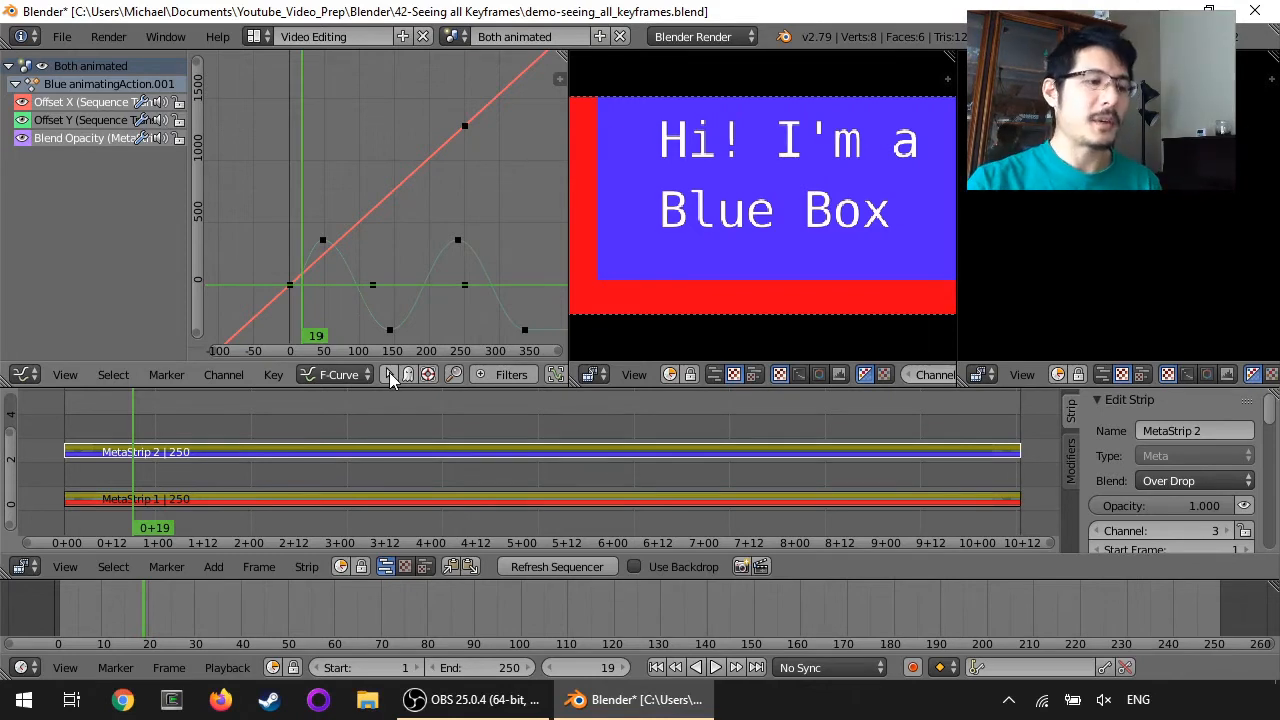
{"action": "mouse_move", "coordinate": [390, 388]}
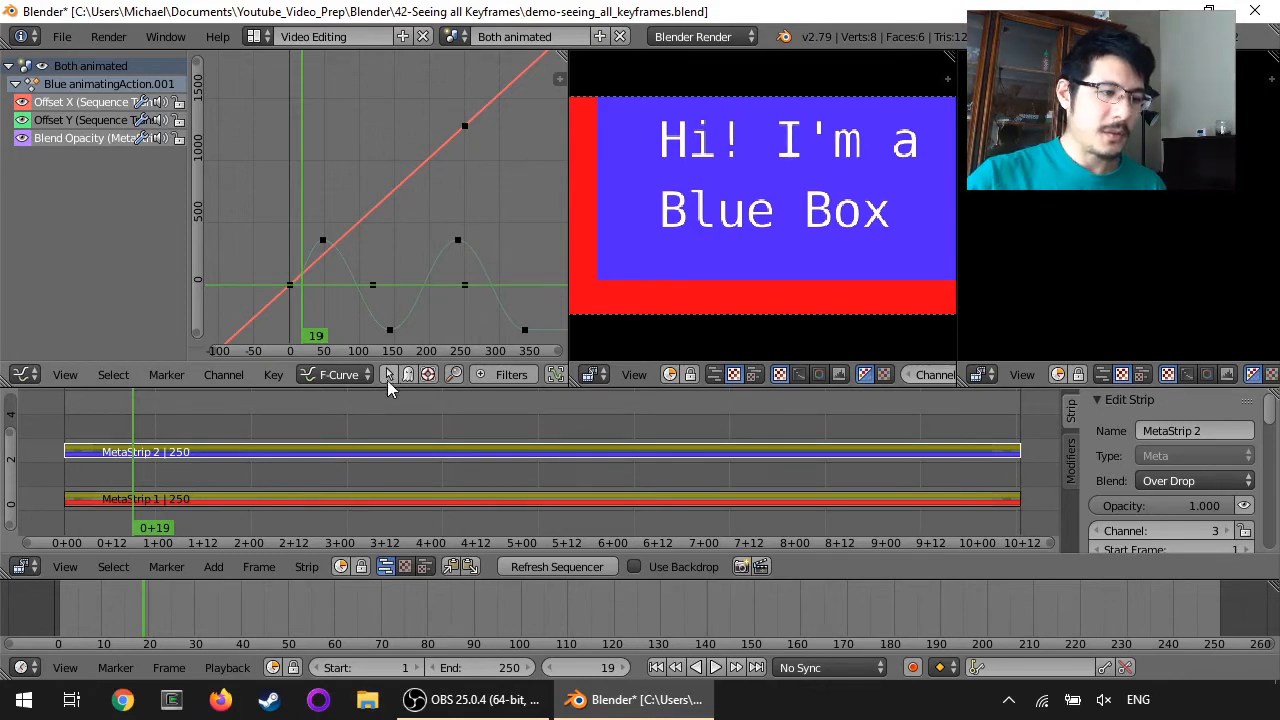
{"action": "mouse_move", "coordinate": [388, 374]}
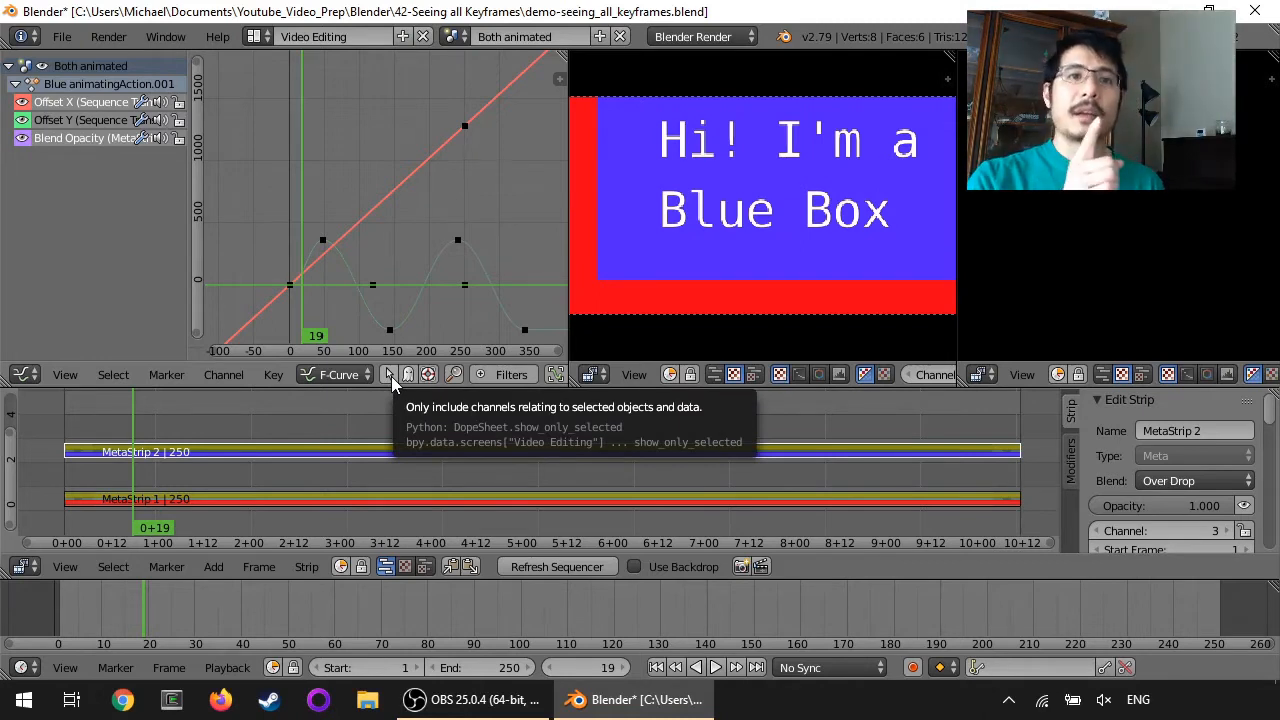
{"action": "mouse_move", "coordinate": [452, 374]}
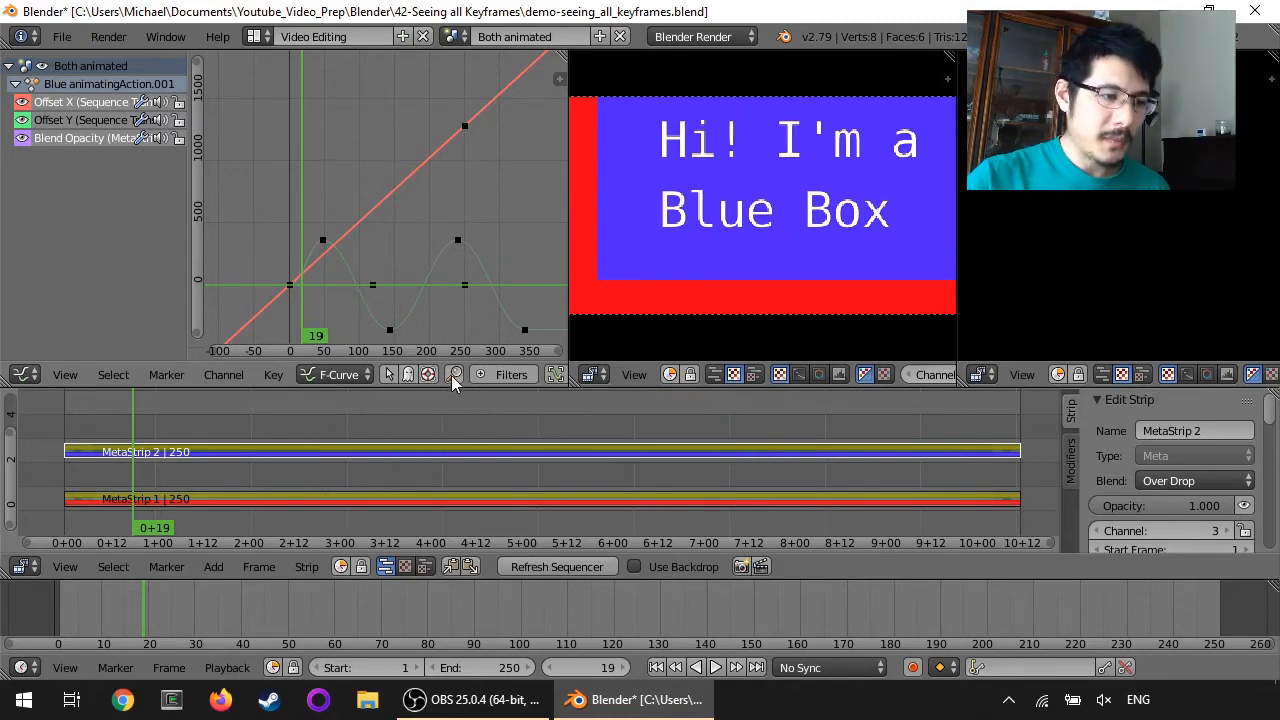
{"action": "mouse_move", "coordinate": [511, 374]}
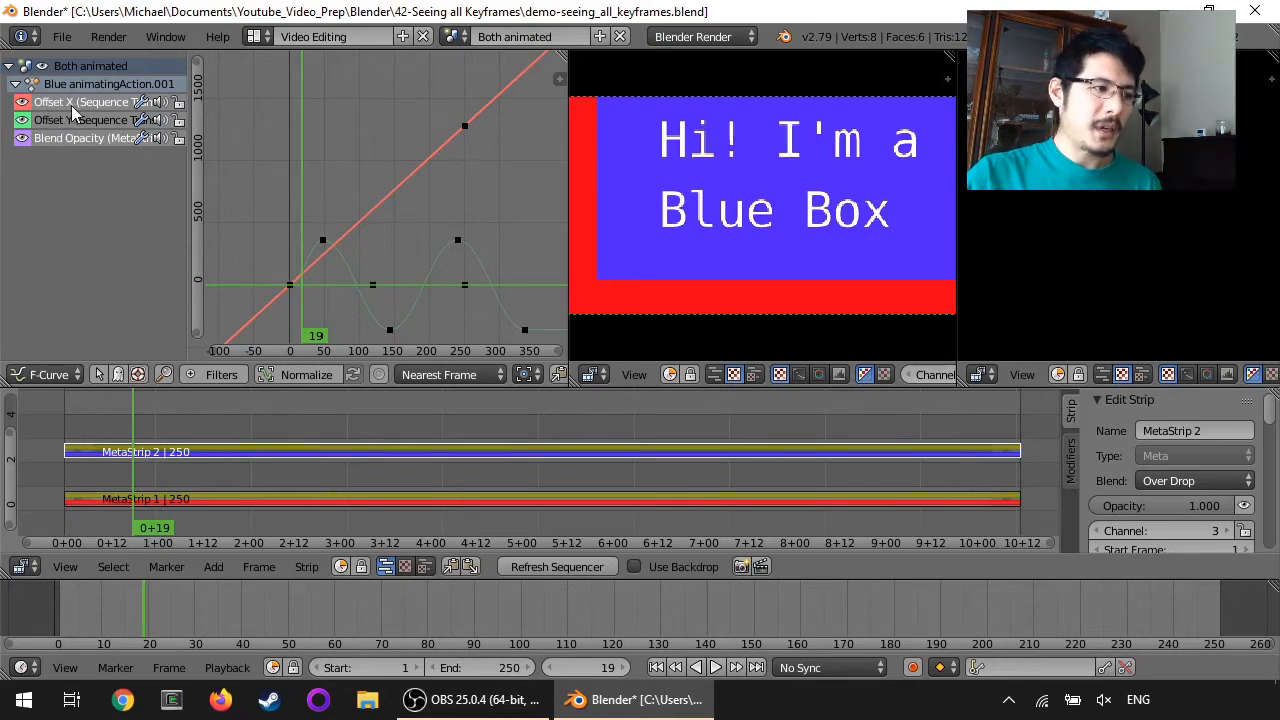
{"action": "mouse_move", "coordinate": [297, 308]}
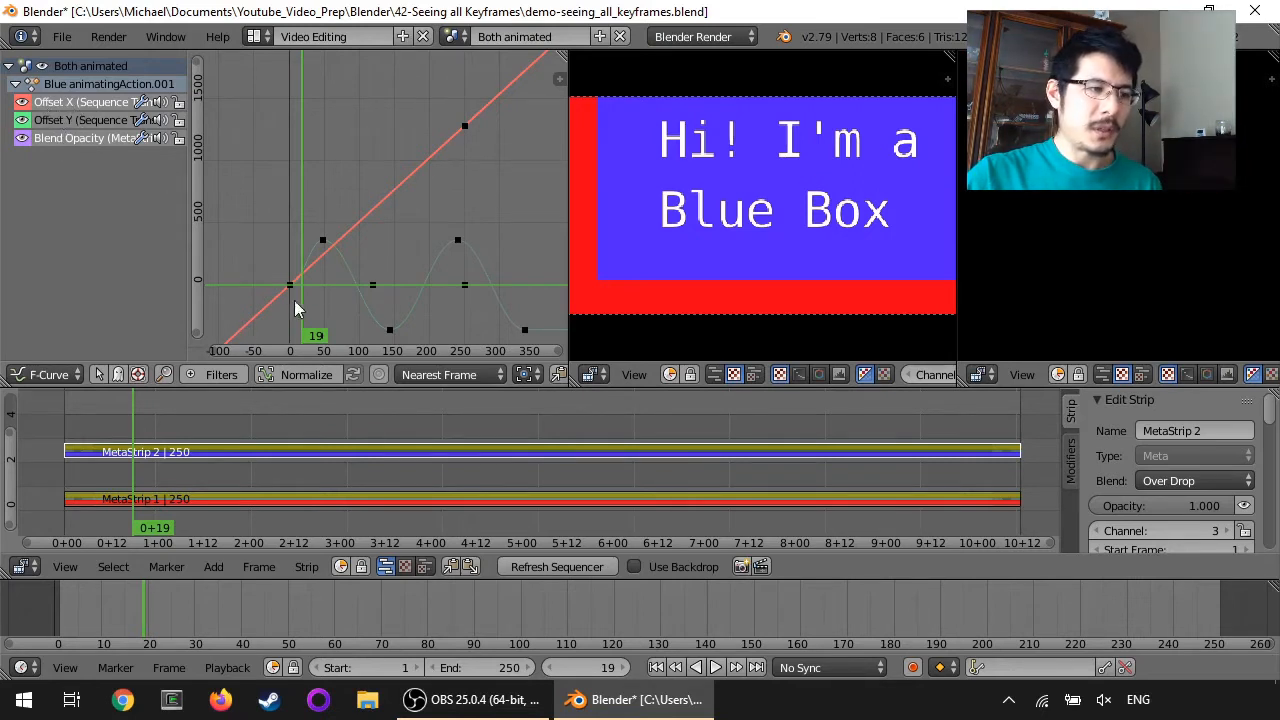
{"action": "mouse_move", "coordinate": [388, 217]}
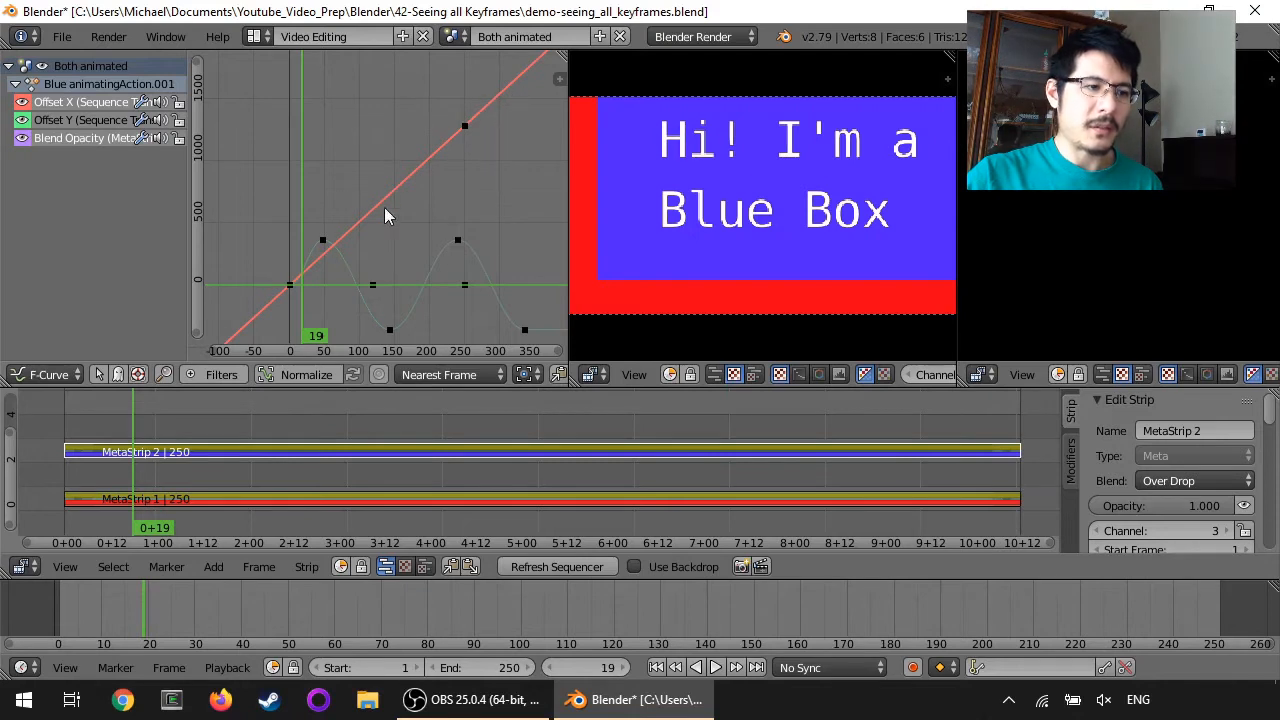
{"action": "mouse_move", "coordinate": [308, 263]}
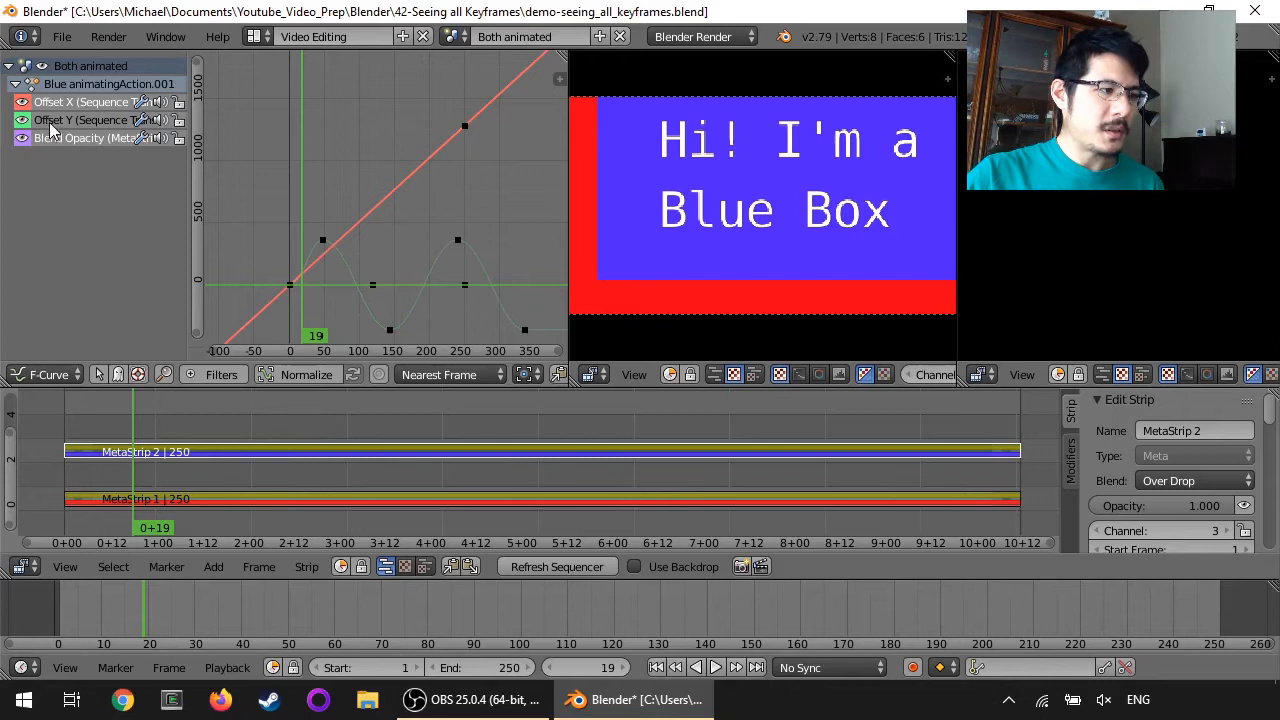
{"action": "mouse_move", "coordinate": [337, 252]}
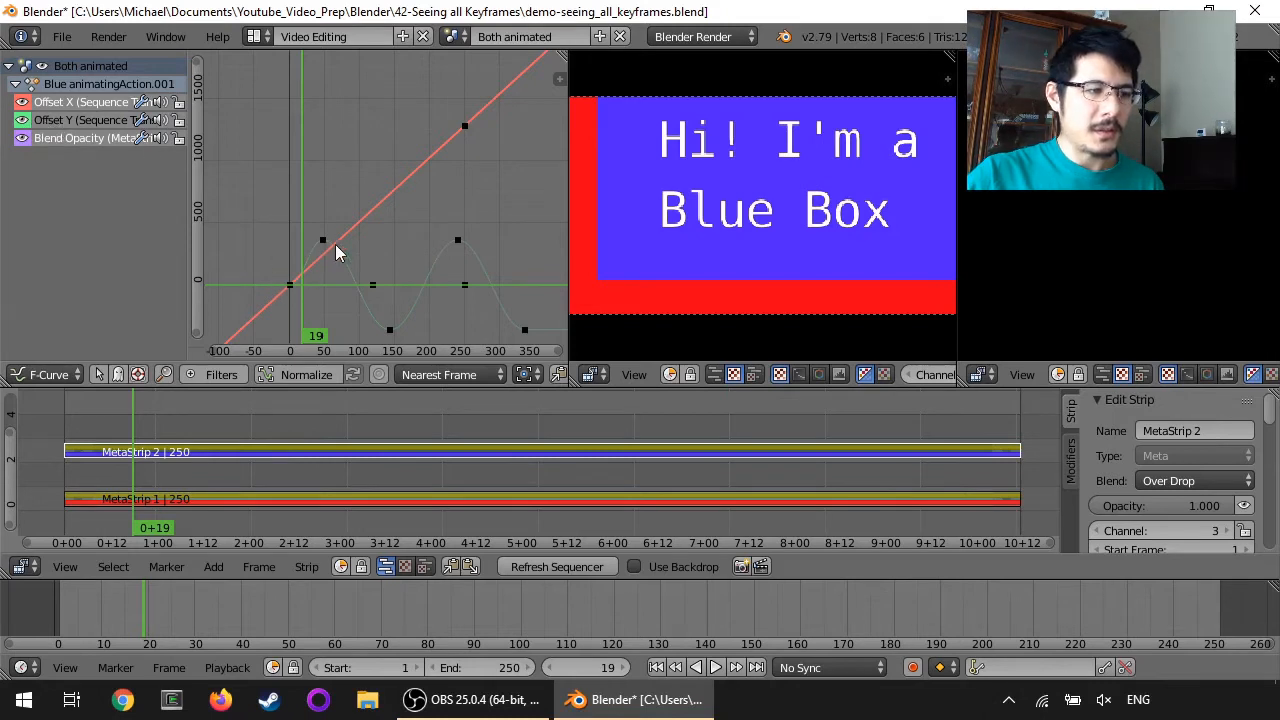
{"action": "mouse_move", "coordinate": [528, 335]}
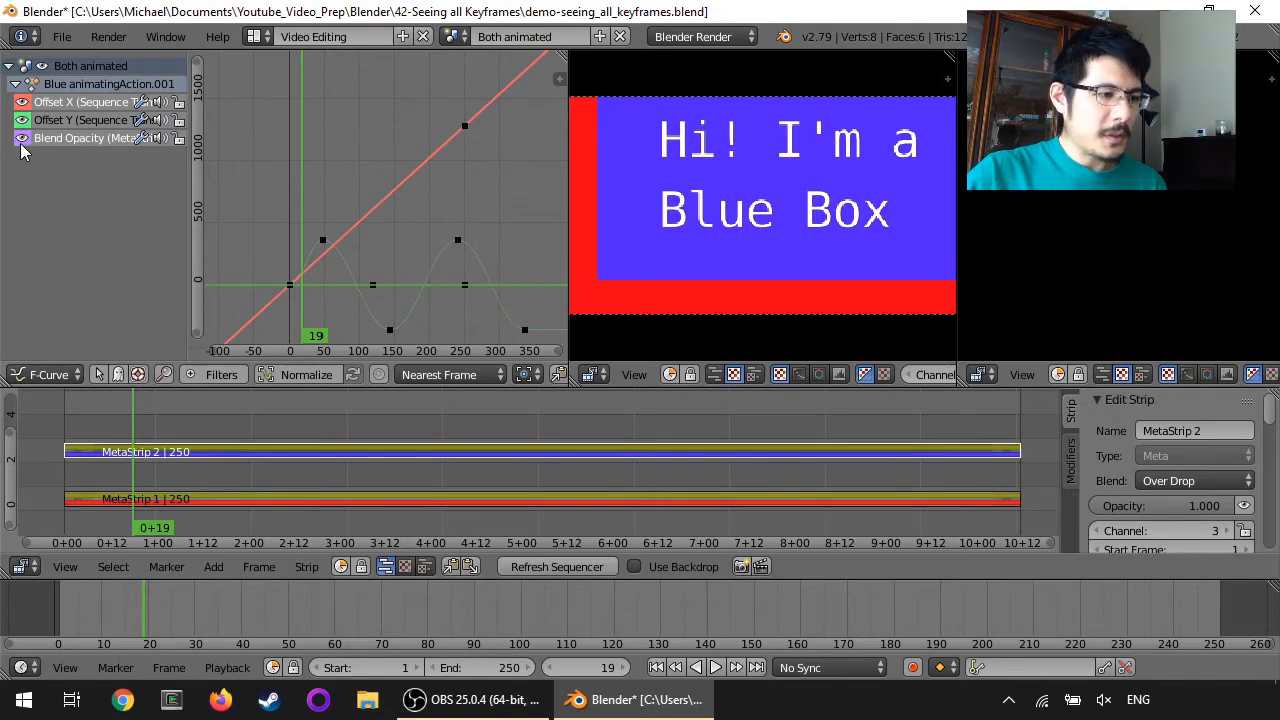
{"action": "mouse_move", "coordinate": [343, 284]}
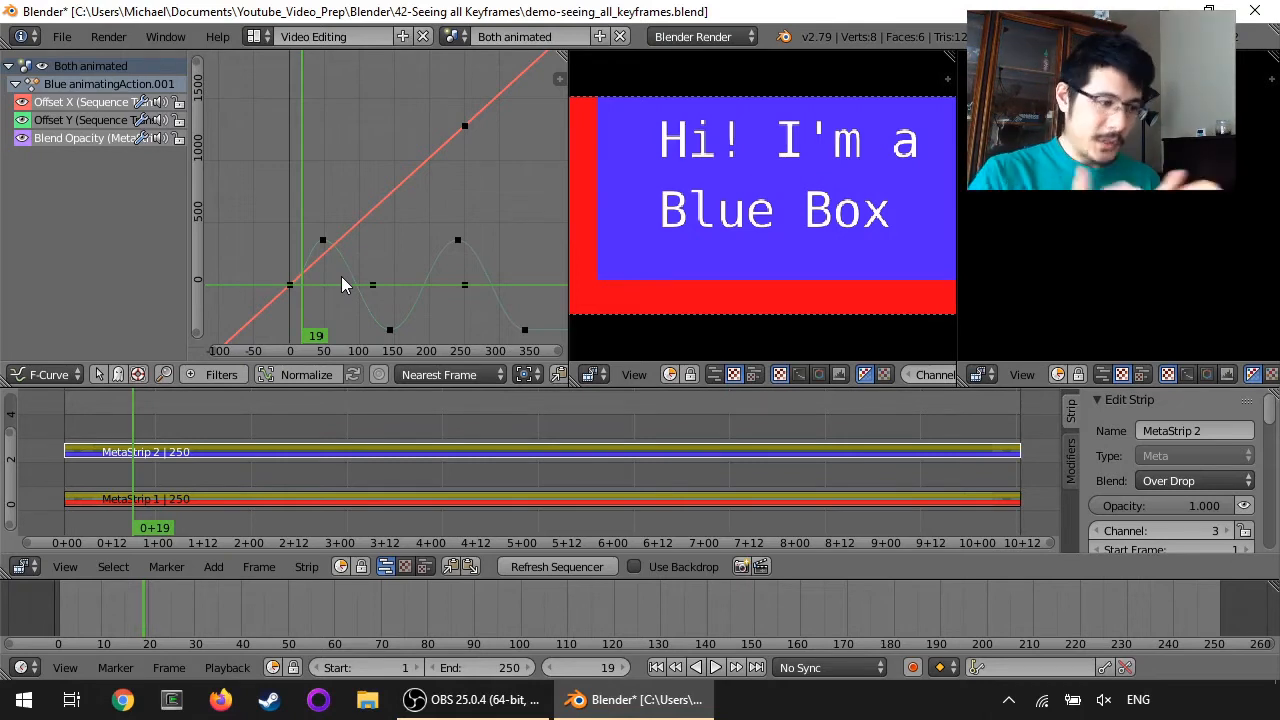
{"action": "mouse_move", "coordinate": [205, 263]}
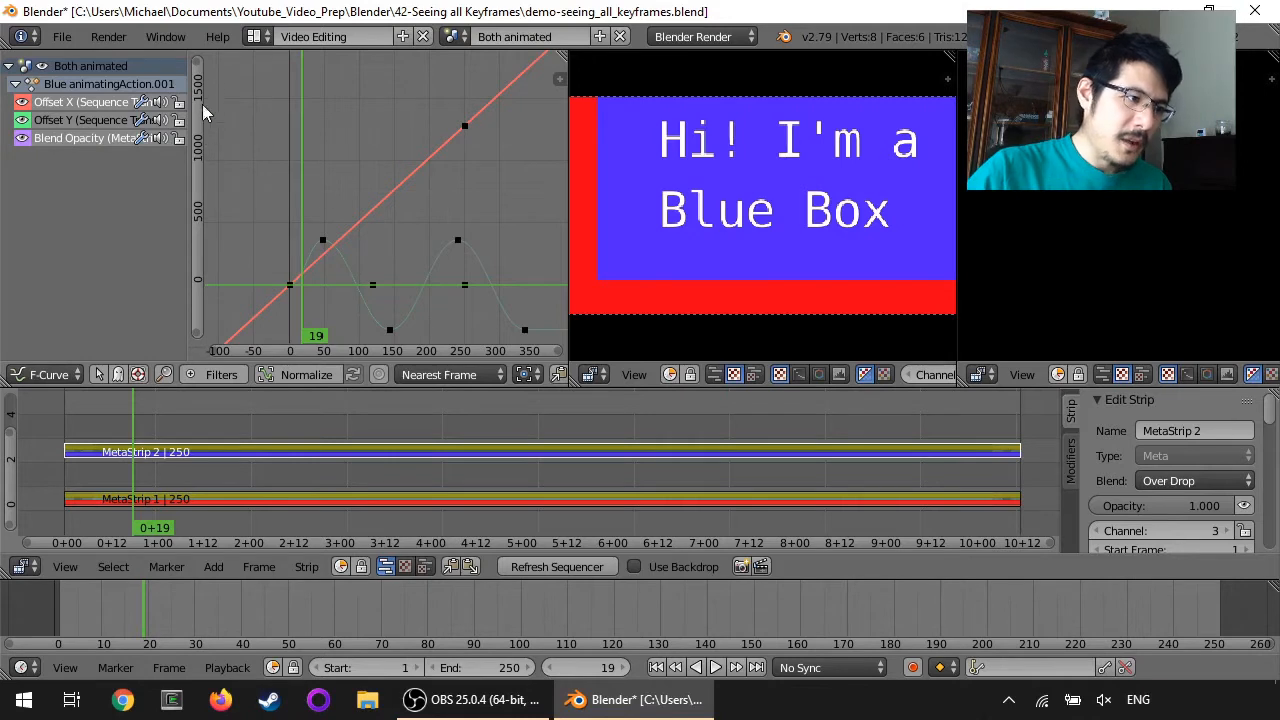
{"action": "mouse_move", "coordinate": [232, 180]}
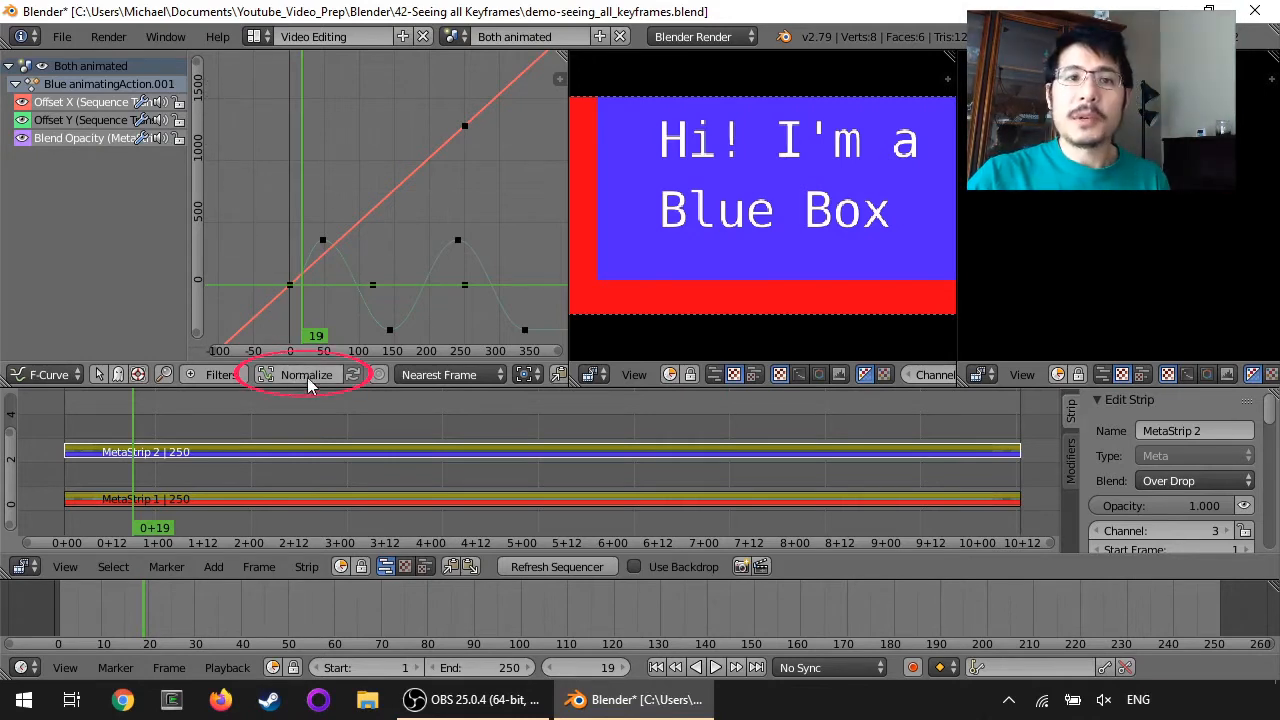
{"action": "mouse_move", "coordinate": [306, 374]}
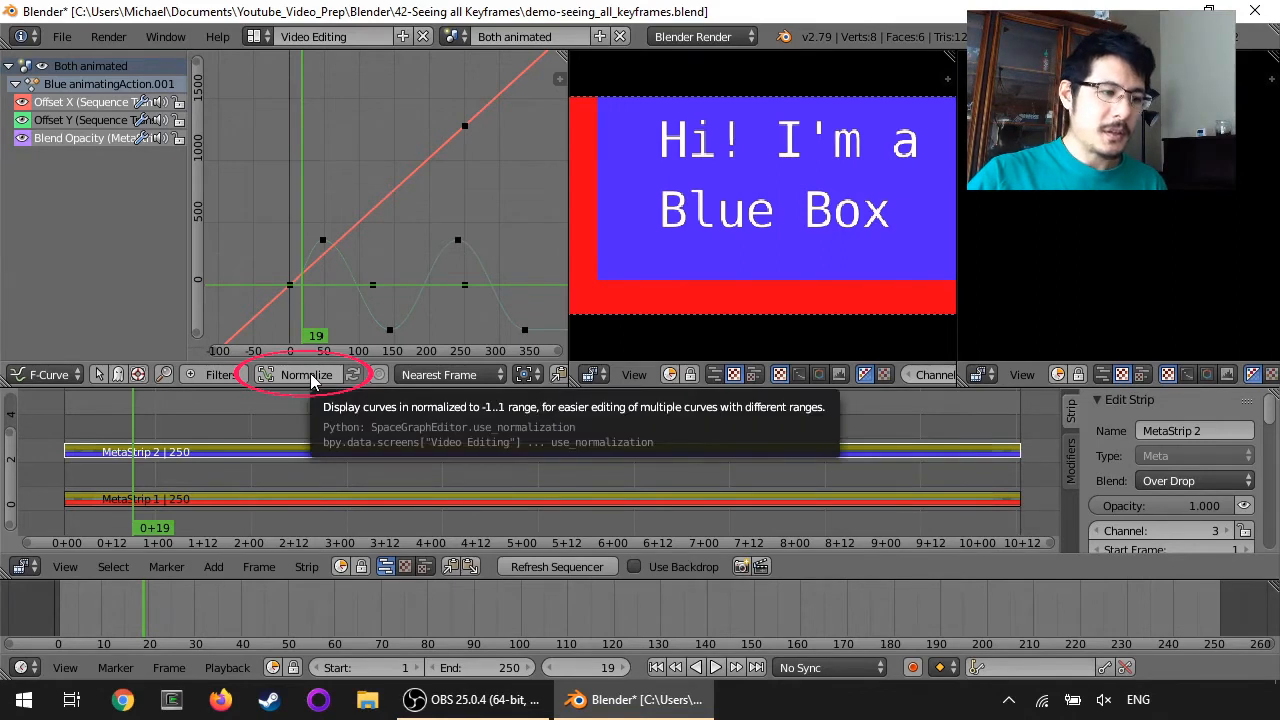
{"action": "left_click", "coordinate": [307, 374]}
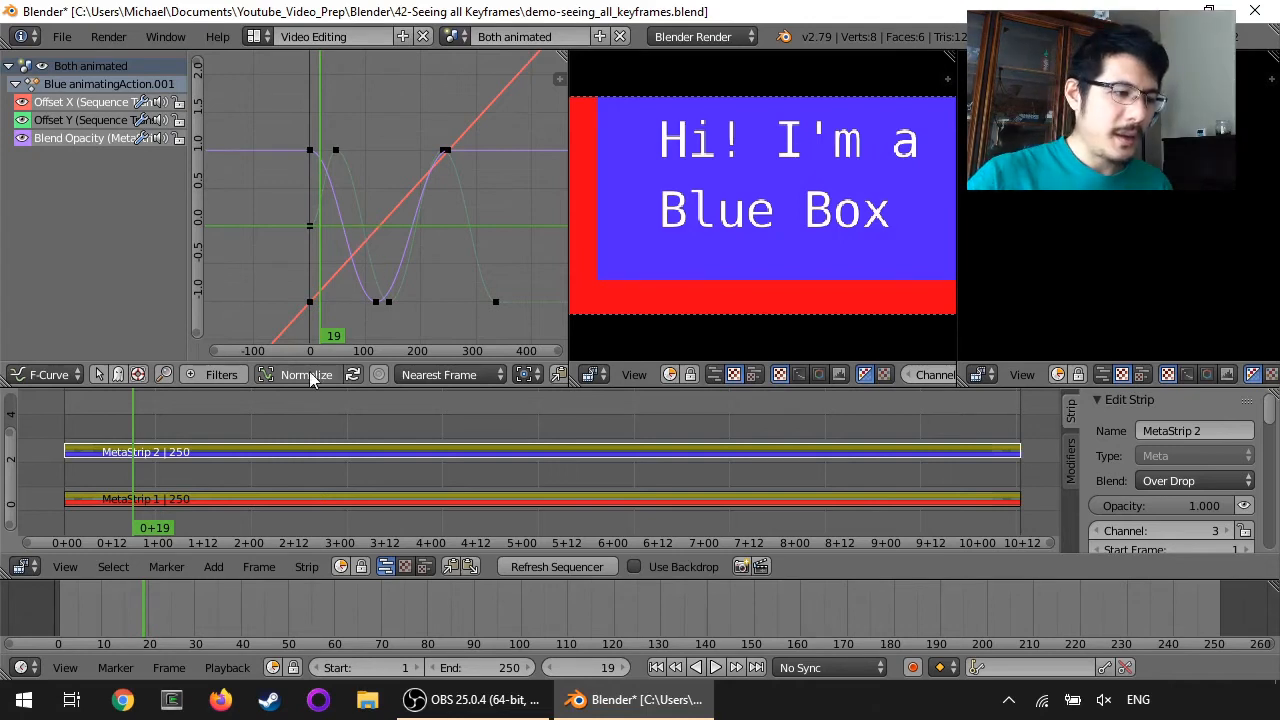
{"action": "mouse_move", "coordinate": [318, 383]}
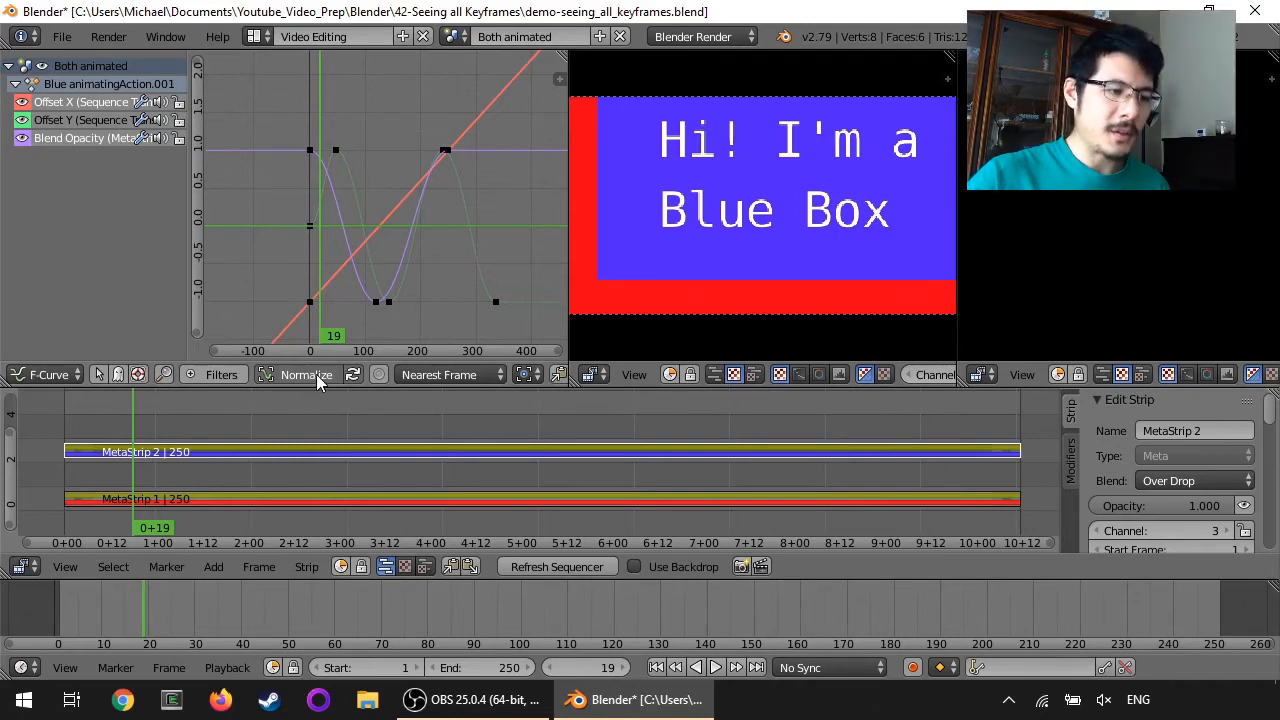
{"action": "mouse_move", "coordinate": [306, 374]}
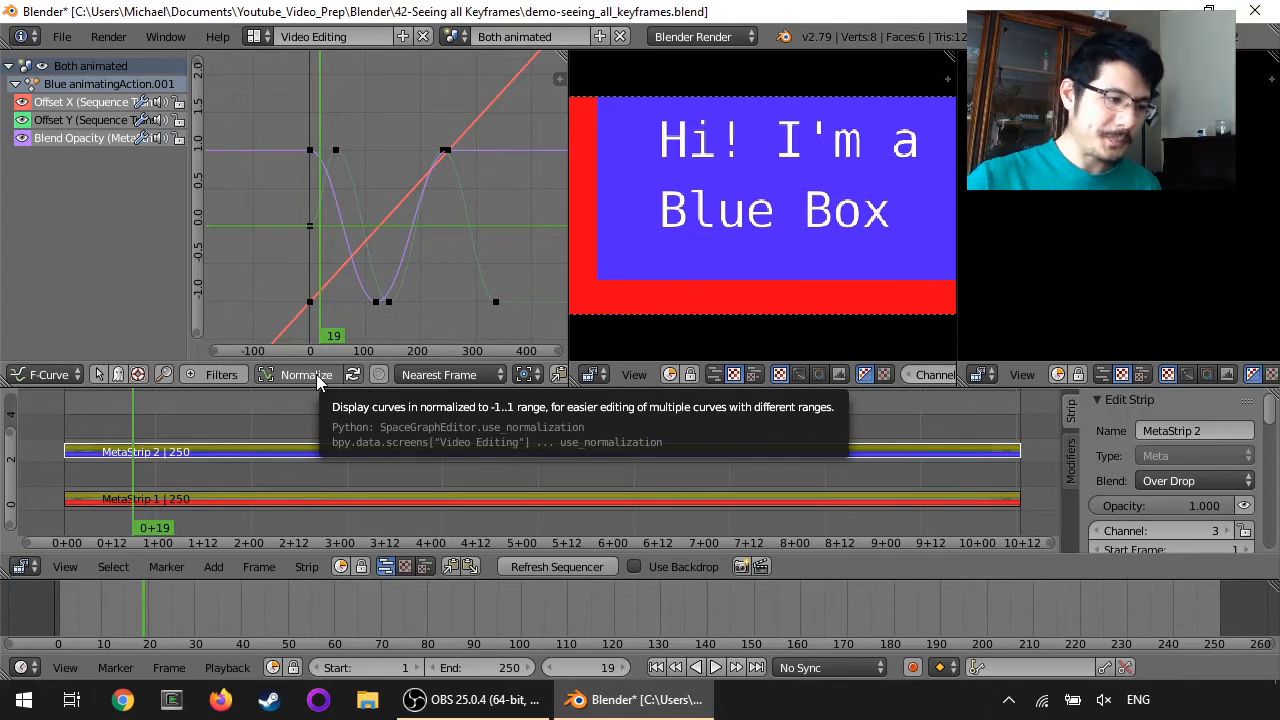
{"action": "left_click", "coordinate": [306, 374]}
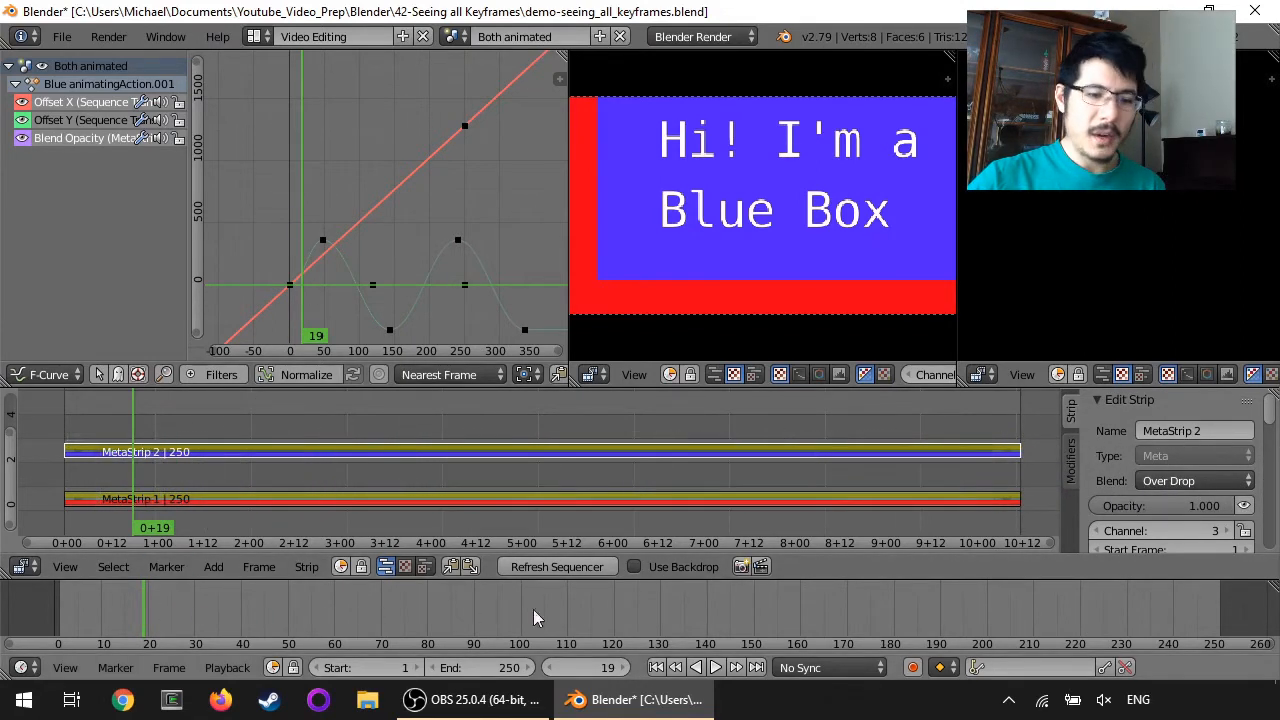
{"action": "mouse_move", "coordinate": [245, 607]}
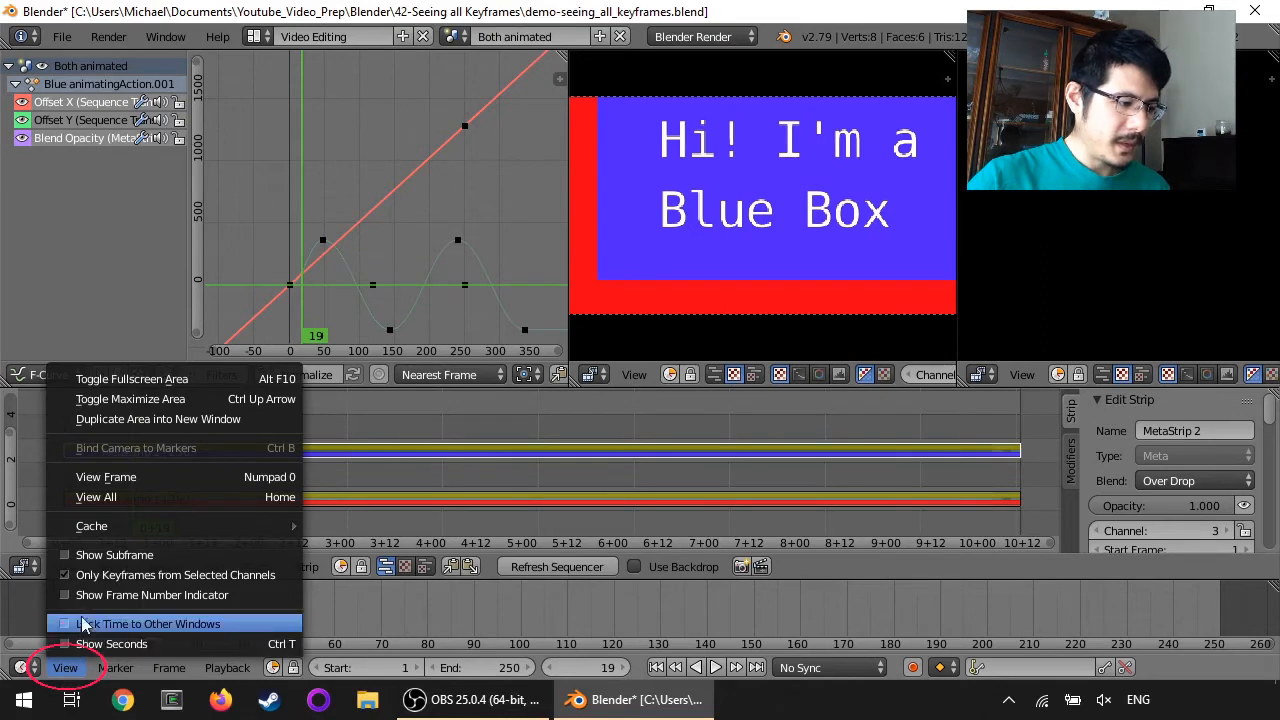
{"action": "mouse_move", "coordinate": [175, 574]}
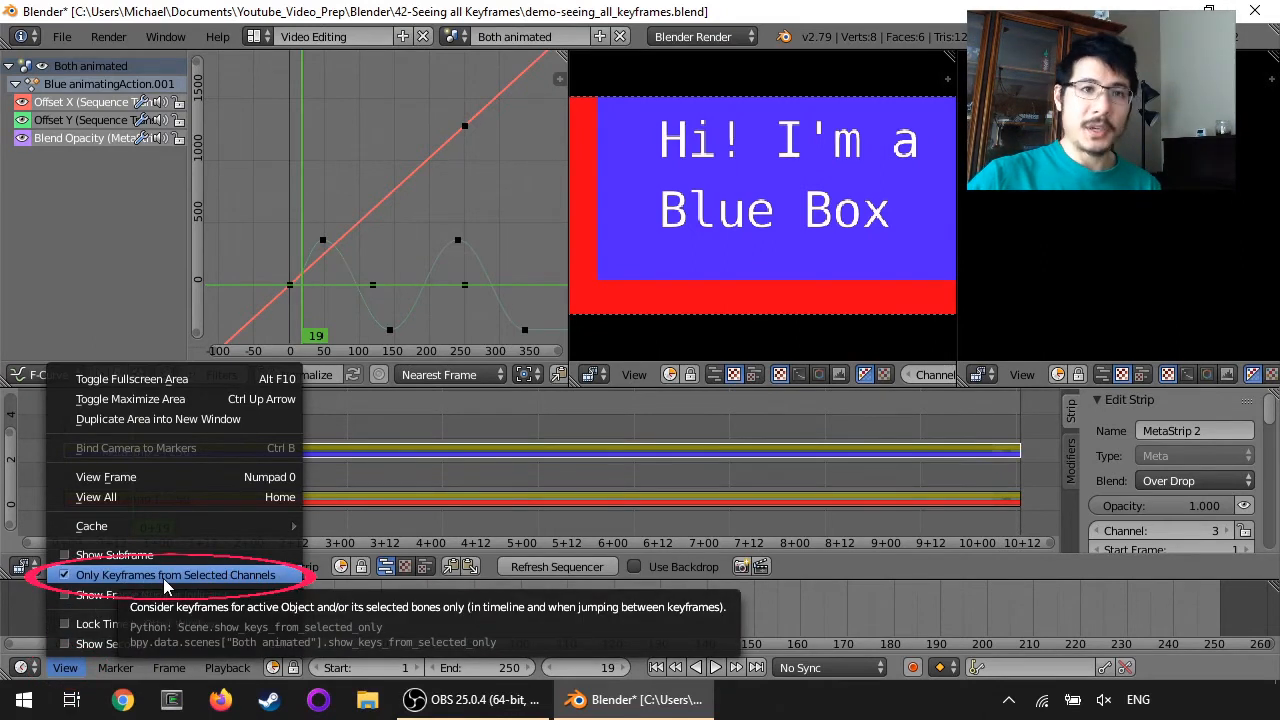
Turn off 'Only Keyframes from Selected Channels' in the Timeline View menu.
{"action": "left_click", "coordinate": [175, 574]}
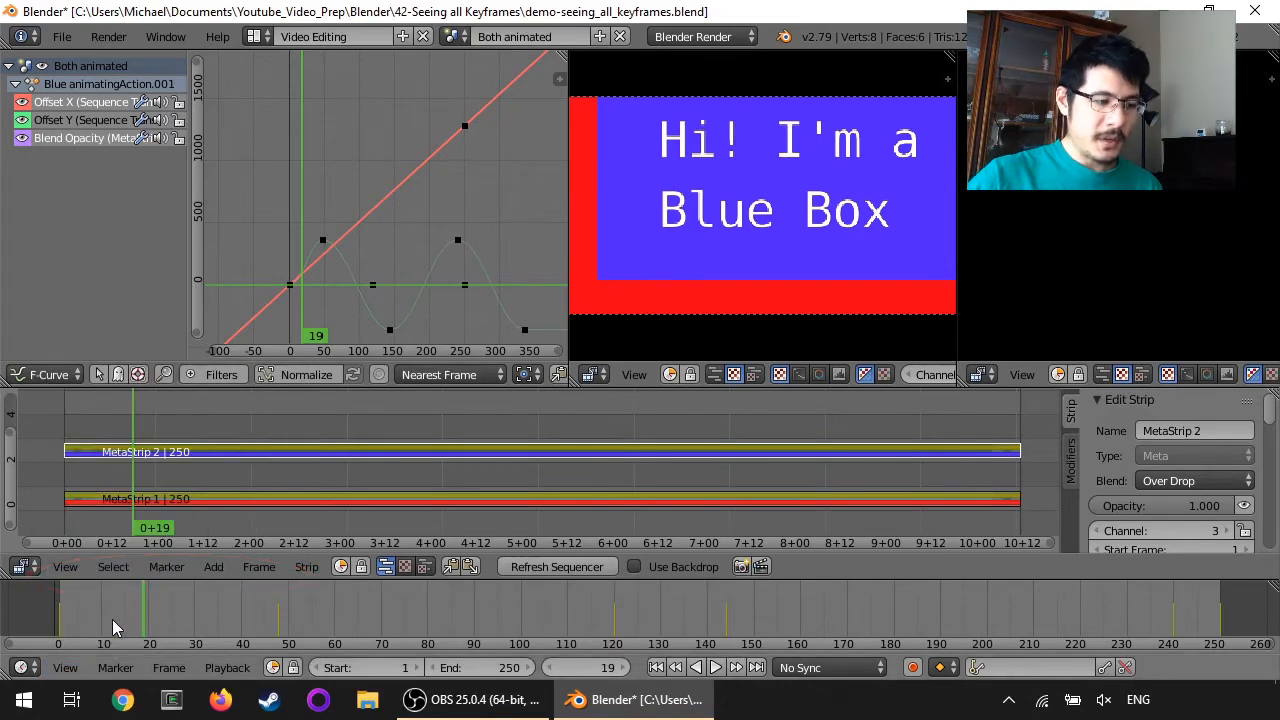
{"action": "mouse_move", "coordinate": [303, 620]}
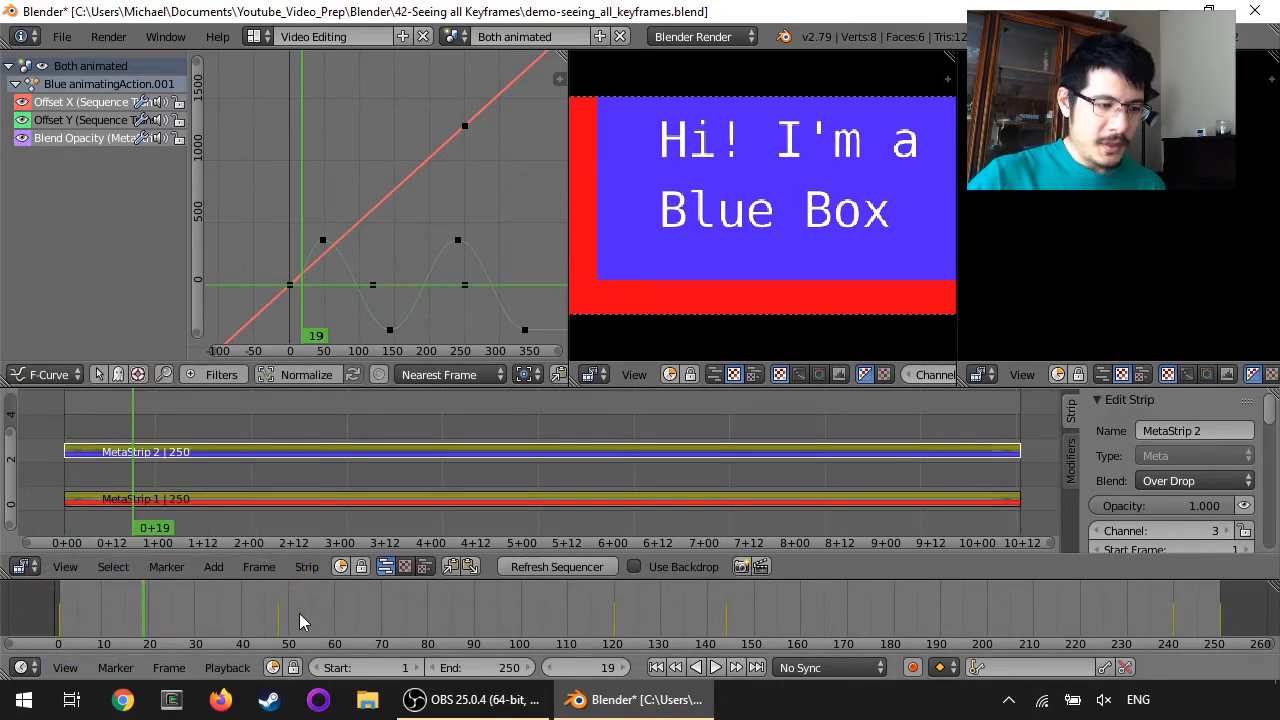
{"action": "mouse_move", "coordinate": [668, 635]}
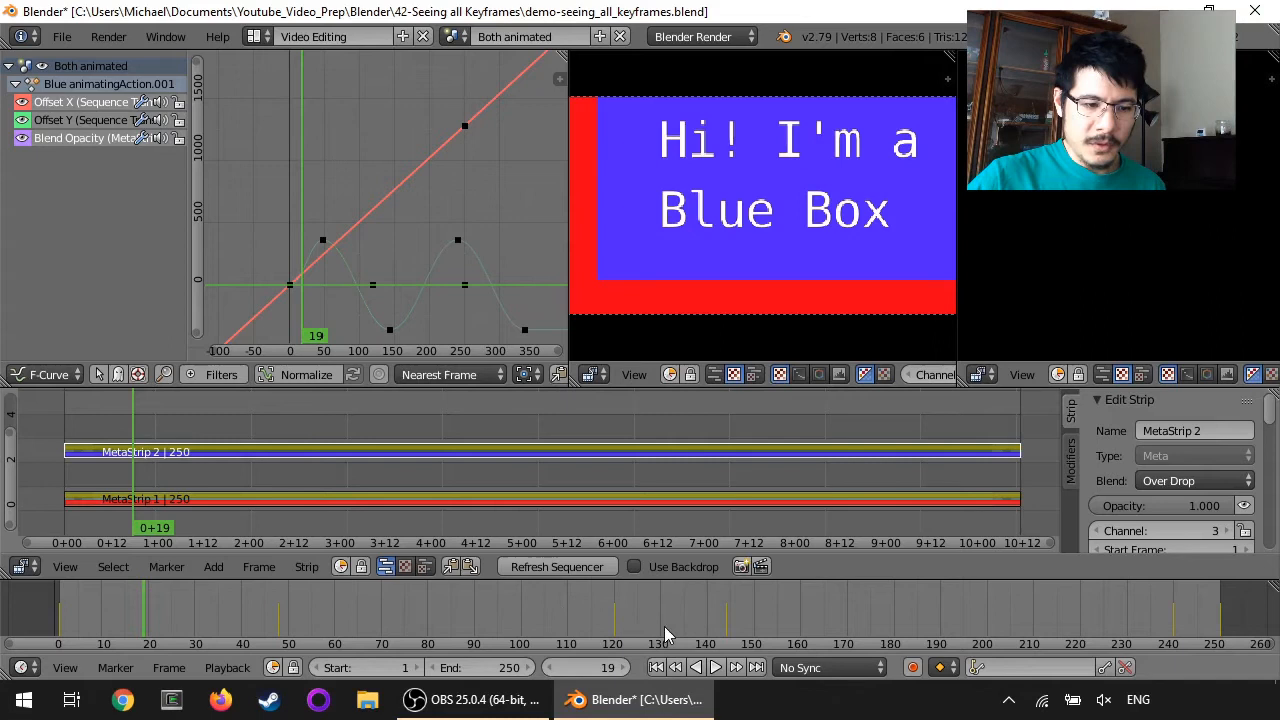
{"action": "mouse_move", "coordinate": [1038, 624]}
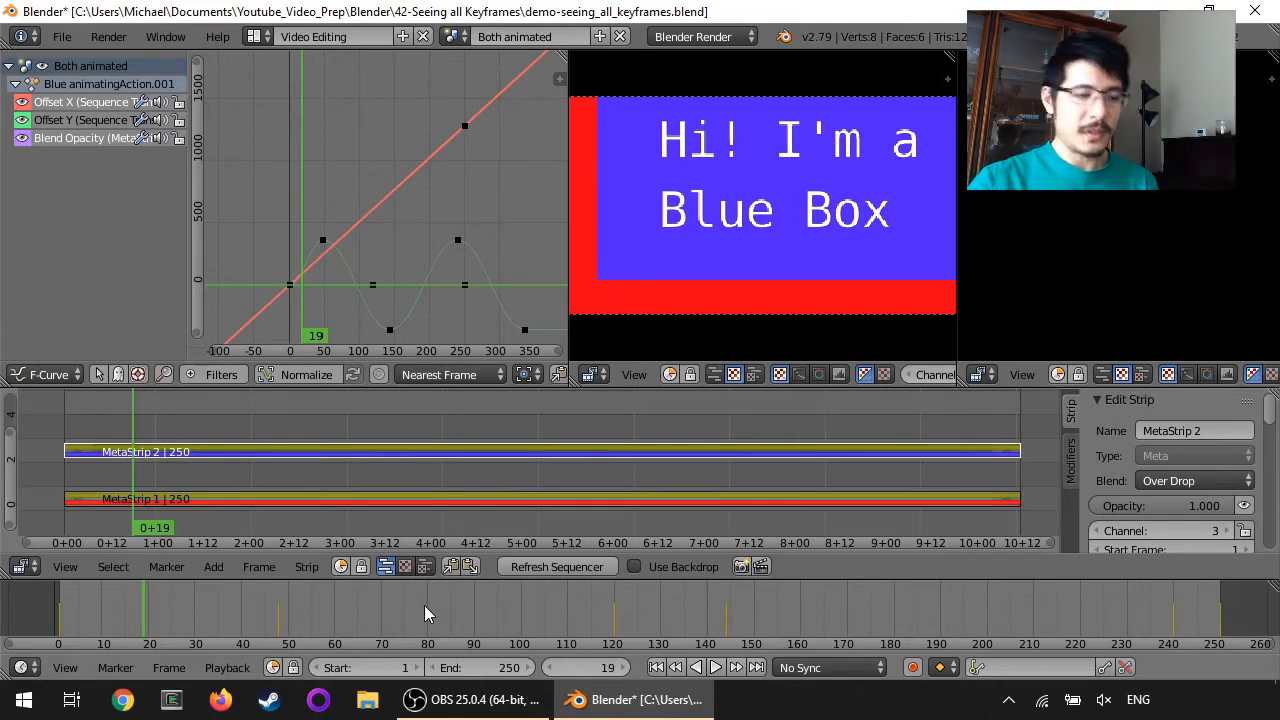
{"action": "mouse_move", "coordinate": [260, 625]}
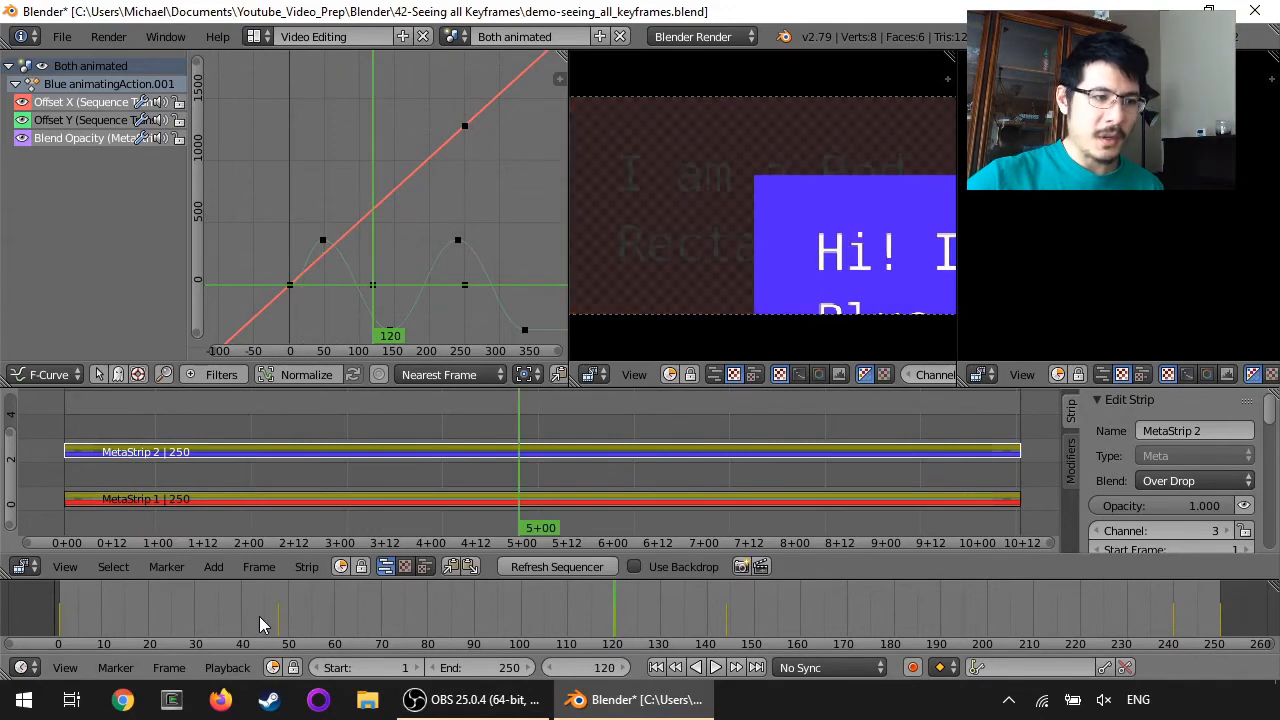
{"action": "mouse_move", "coordinate": [388, 328]}
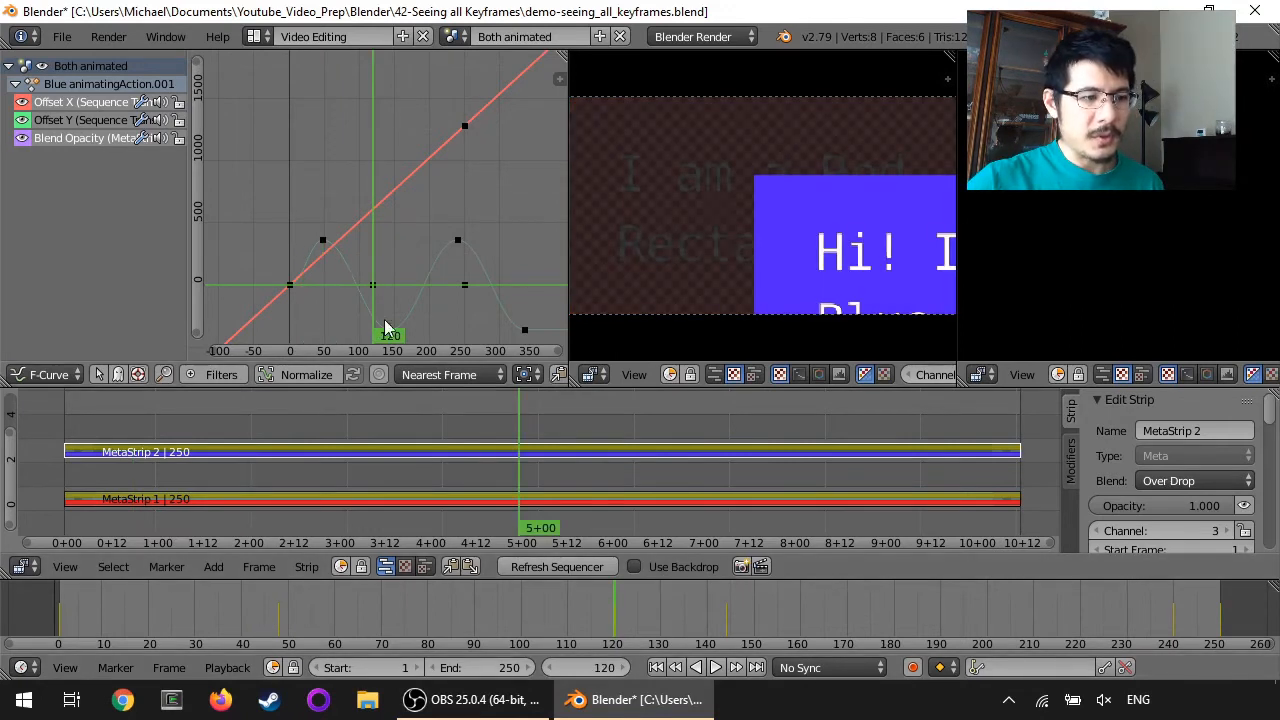
{"action": "mouse_move", "coordinate": [500, 205]}
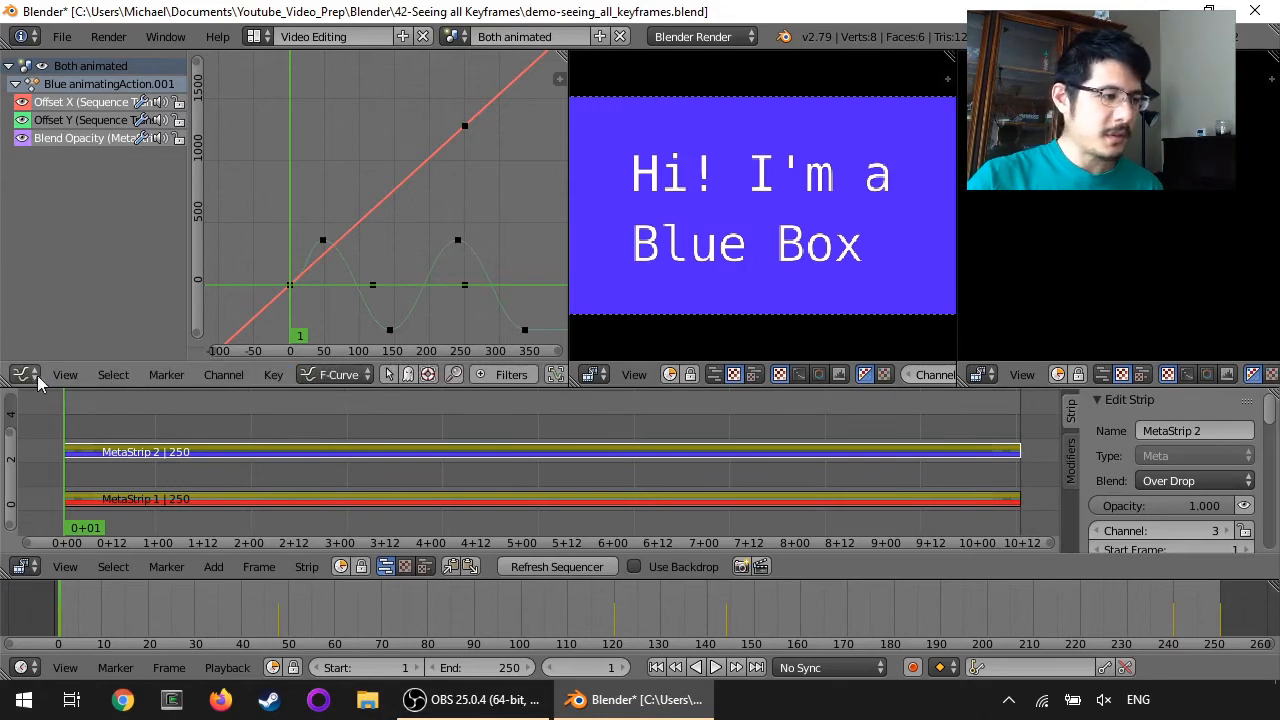
Switch the Graph Editor's editor type to Dope Sheet.
{"action": "left_click", "coordinate": [24, 374]}
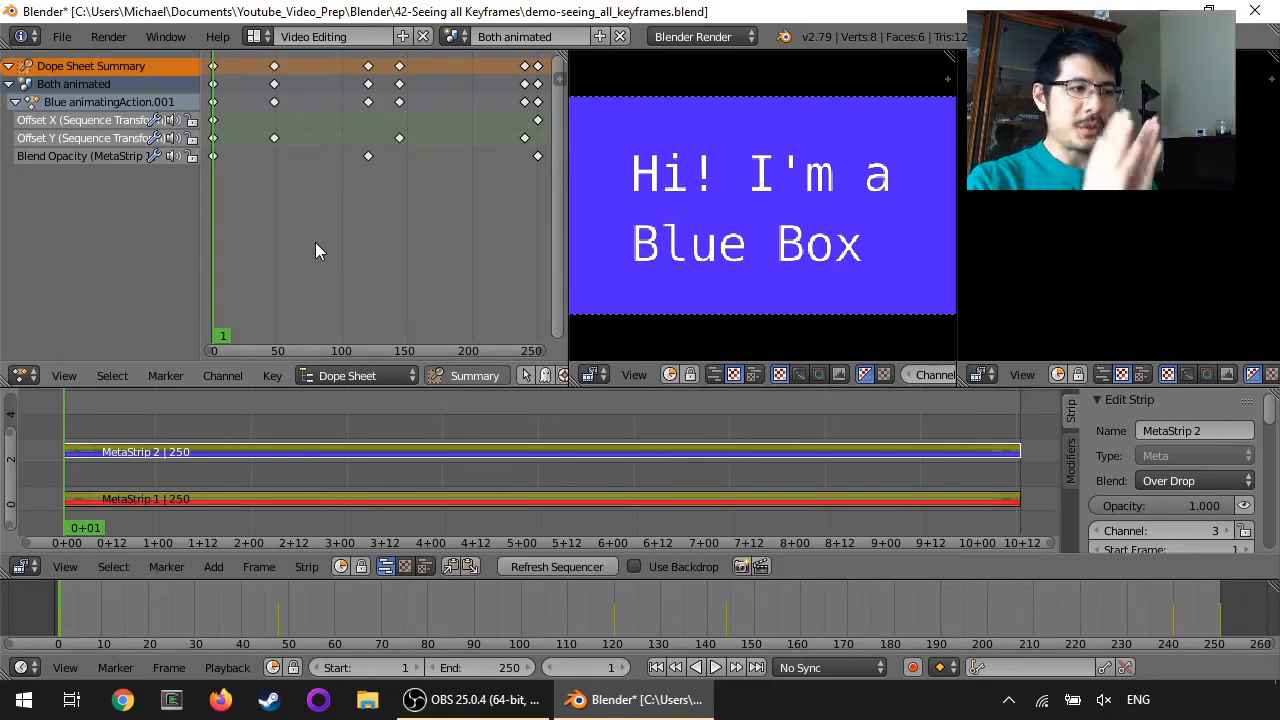
{"action": "mouse_move", "coordinate": [360, 162]}
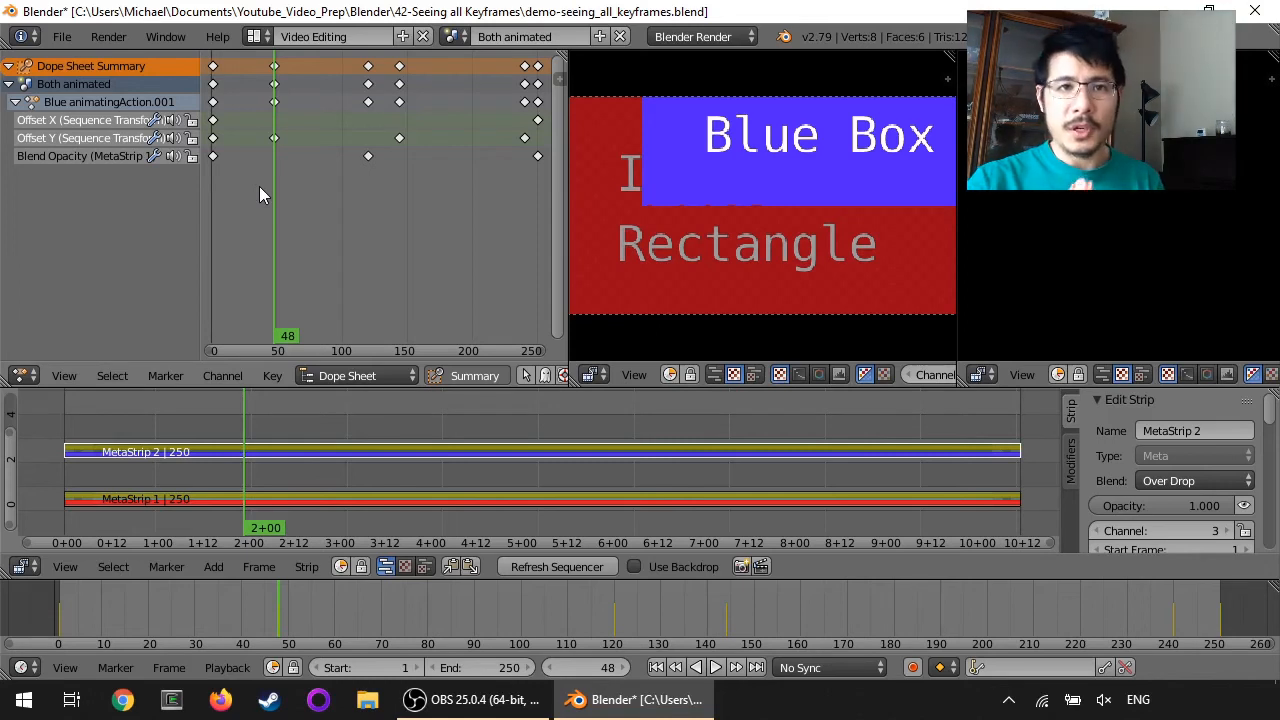
{"action": "mouse_move", "coordinate": [343, 214]}
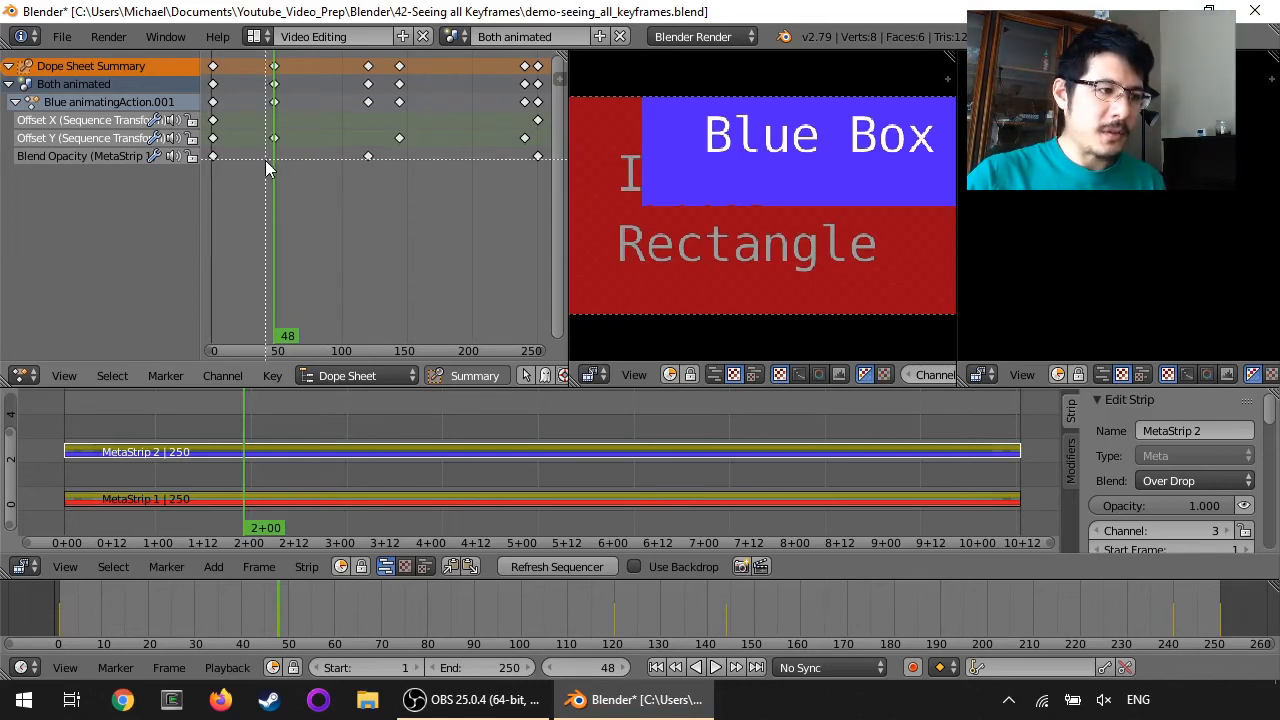
{"action": "mouse_move", "coordinate": [260, 188]}
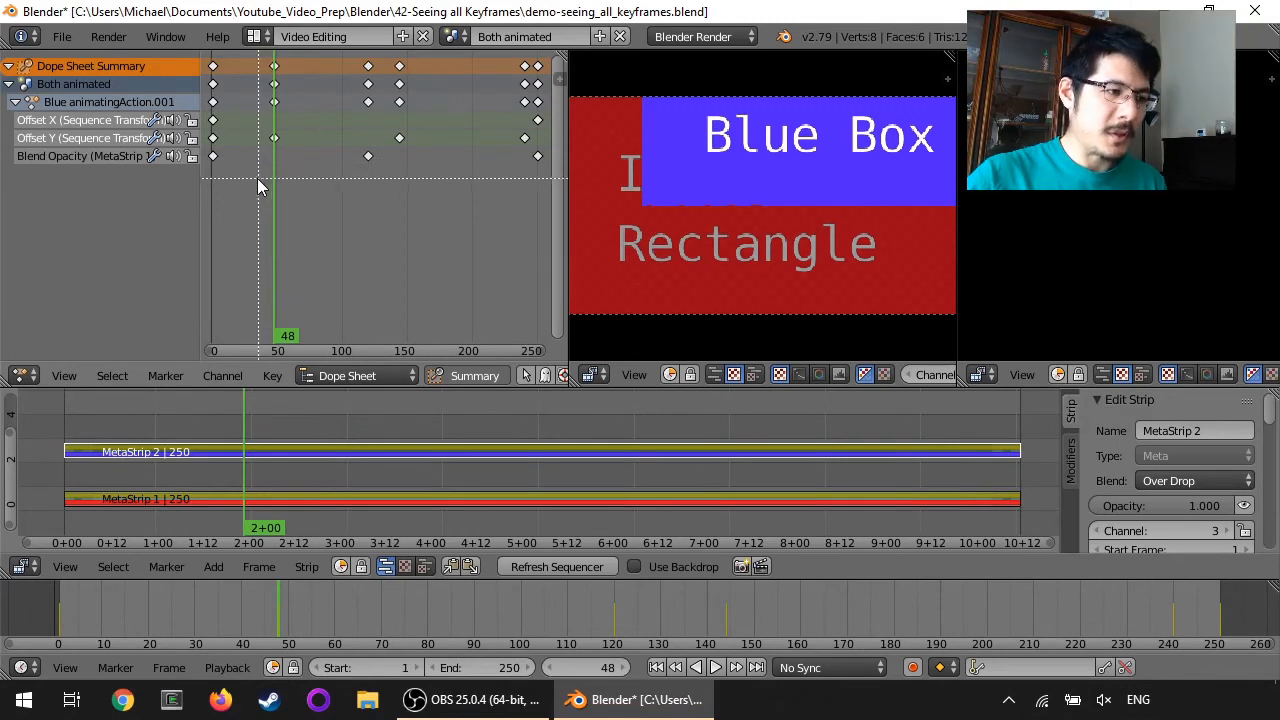